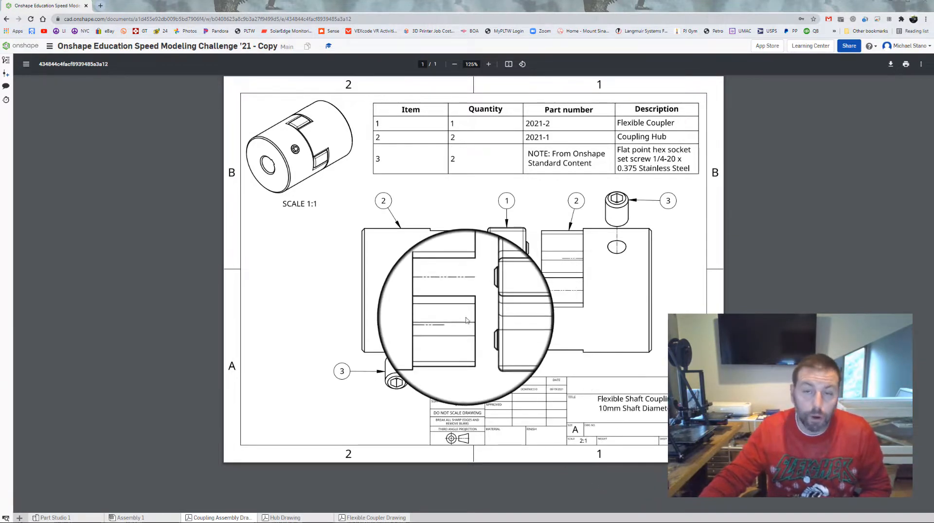
# Switch to Part Studio 1 and accept the Workspace units settings from the document menu.
pyautogui.moveTo(466, 321); pyautogui.dragTo(392, 275)
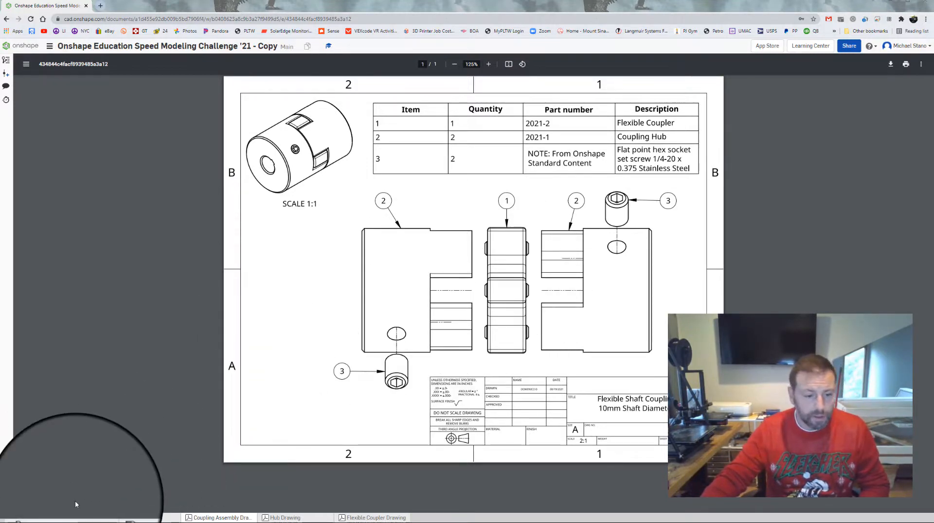
pyautogui.click(56, 518)
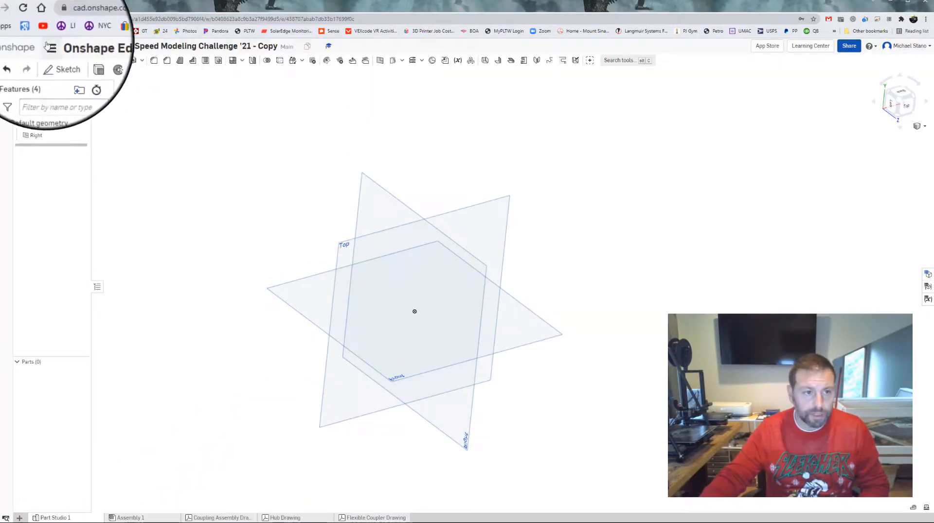
pyautogui.click(50, 47)
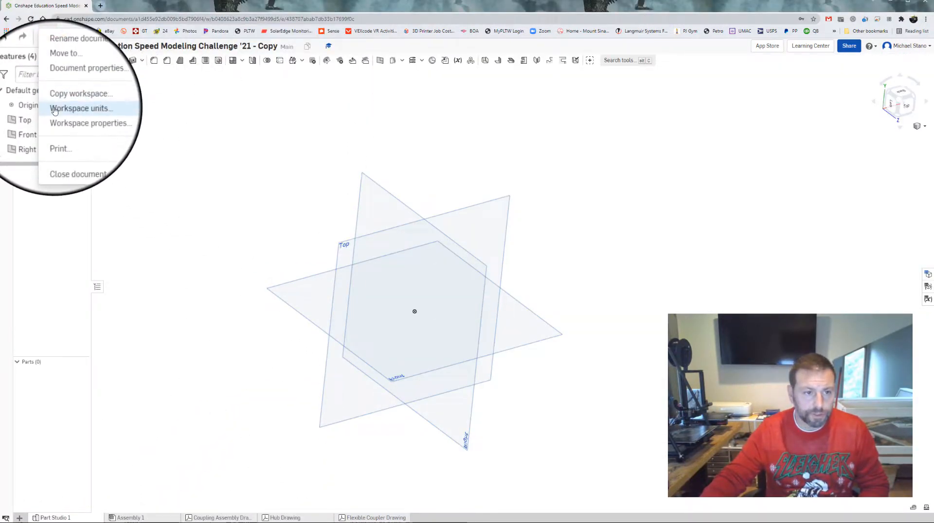
pyautogui.click(81, 108)
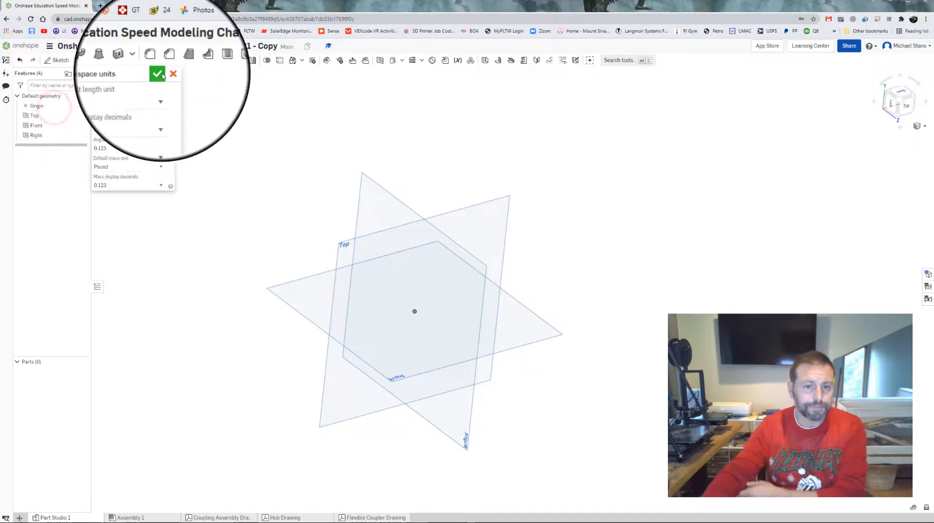
pyautogui.click(158, 73)
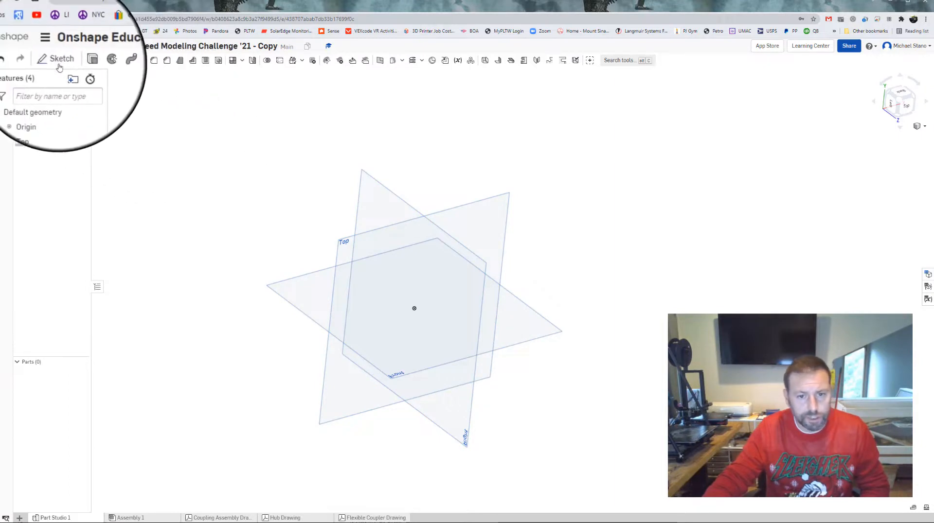
# Sketch concentric Ø1.38 and Ø0.69 circles on the Top plane with 0.278-wide crossing bars.
pyautogui.click(61, 58)
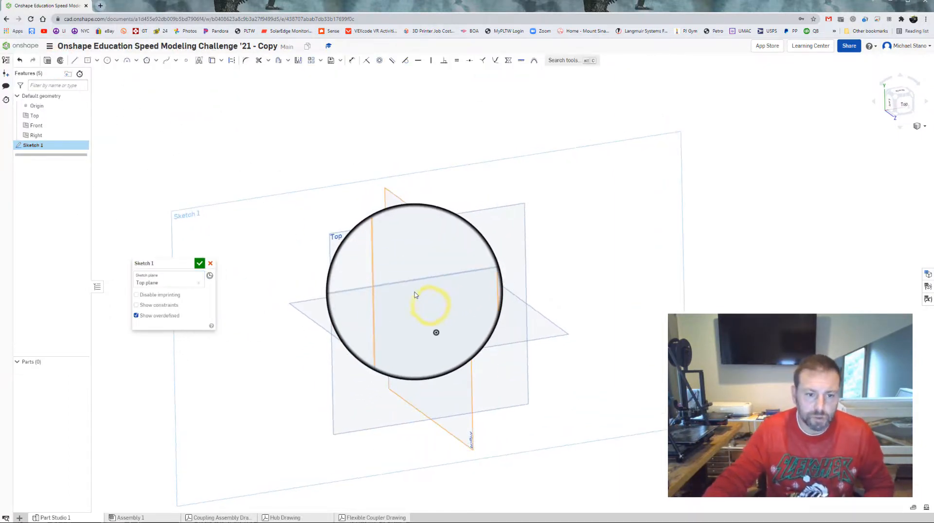
pyautogui.moveTo(415, 295); pyautogui.dragTo(356, 260)
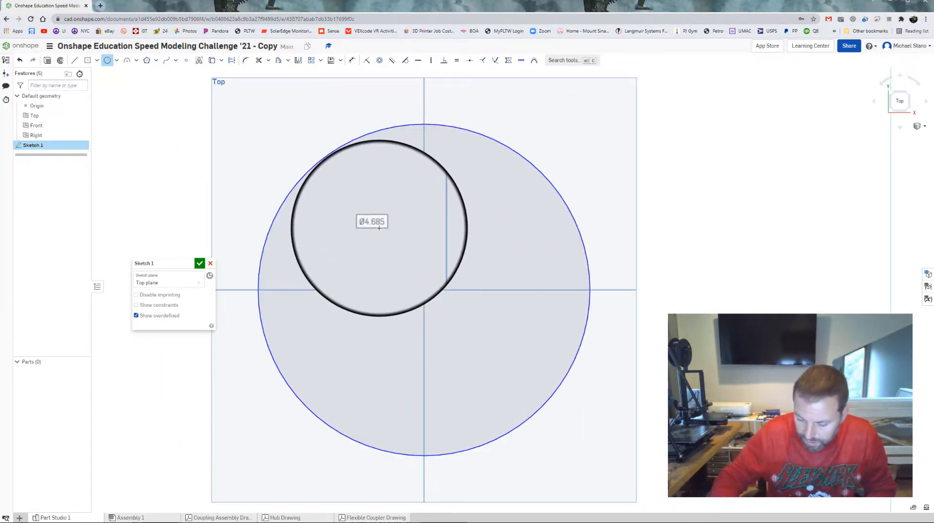
pyautogui.write('690')
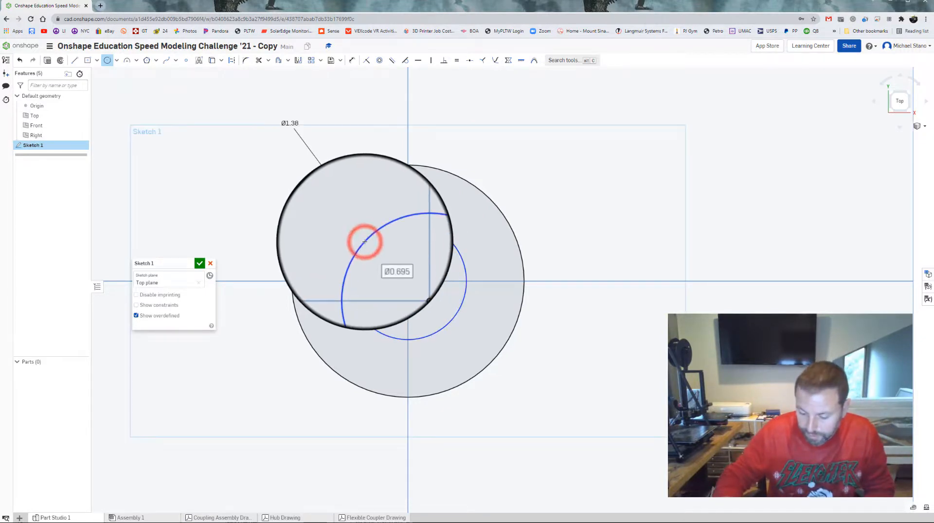
pyautogui.write('345')
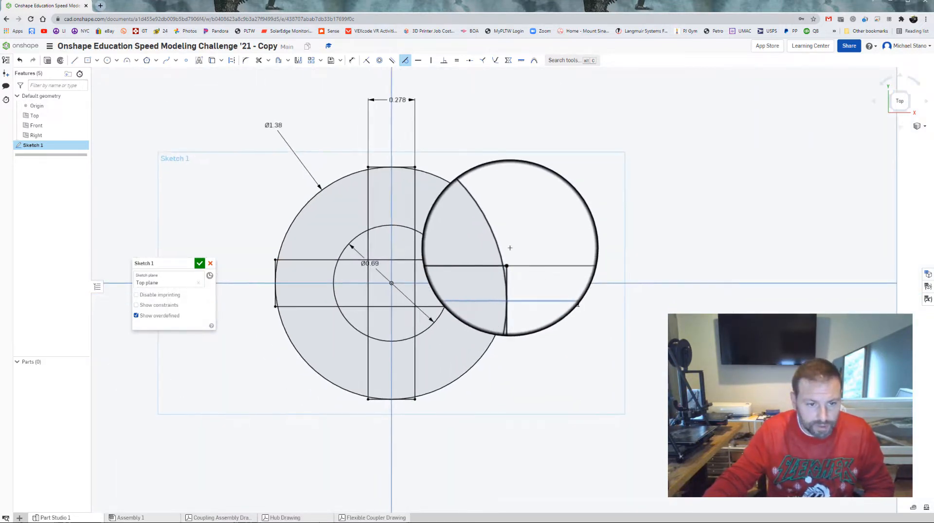
# Extrude the cross-shaped sketch regions symmetrically into the solid spider (Extrude 1).
pyautogui.click(199, 264)
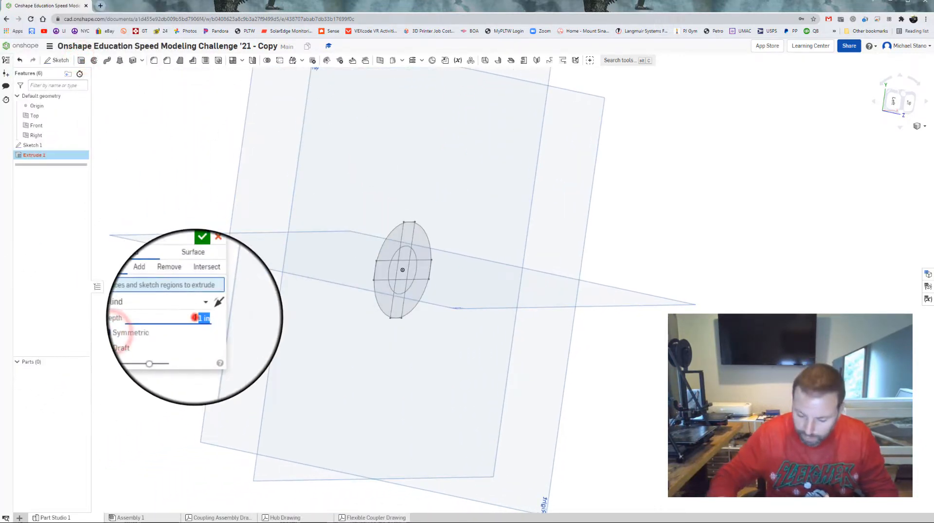
pyautogui.write('1420')
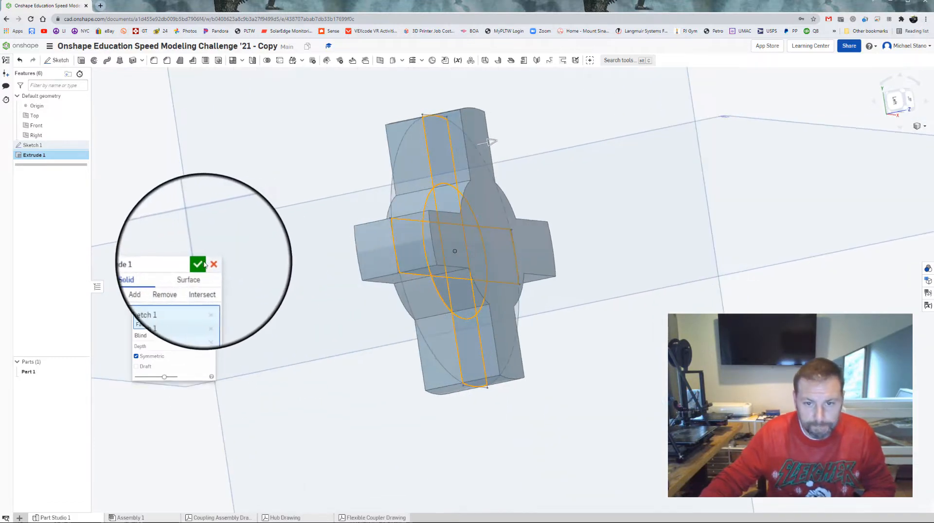
pyautogui.click(197, 264)
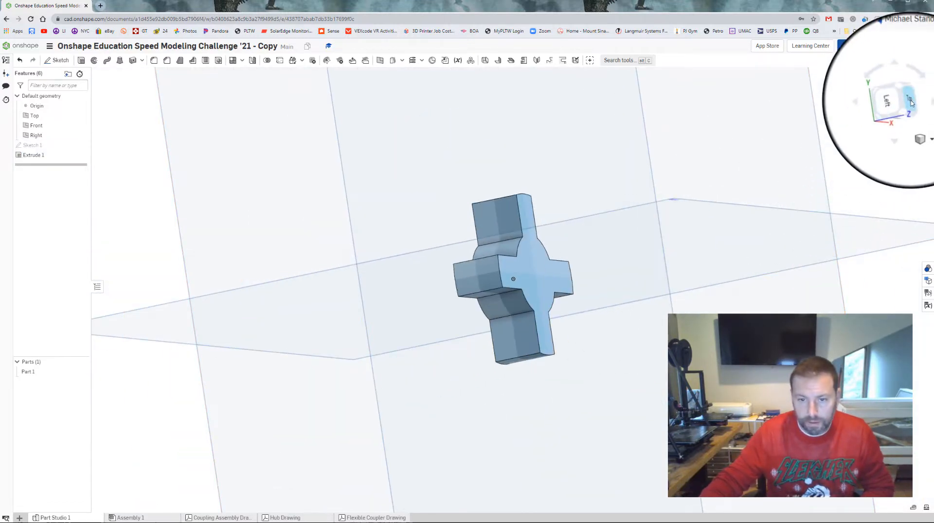
# Add full-round fillets where the spider's four arms meet its centre (Fillet 1).
pyautogui.click(887, 100)
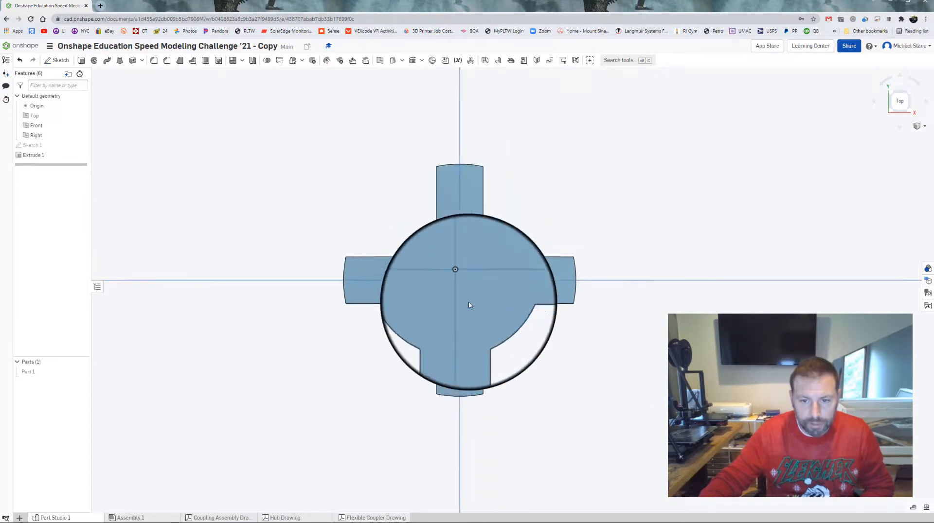
pyautogui.moveTo(455, 270); pyautogui.dragTo(509, 224)
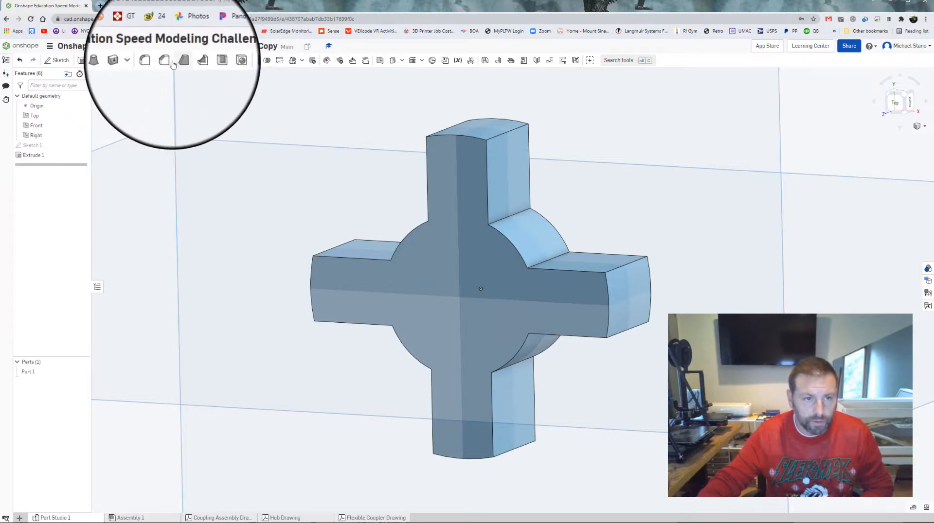
pyautogui.click(154, 60)
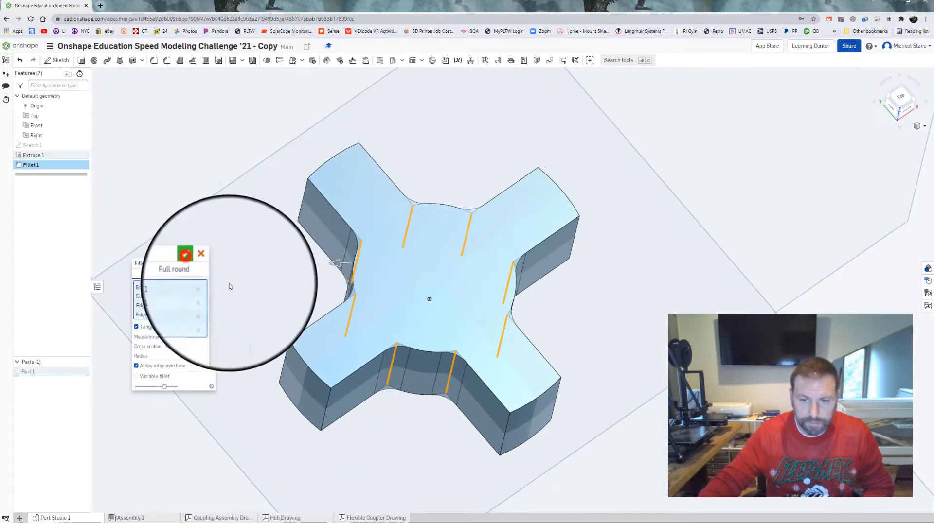
pyautogui.click(899, 99)
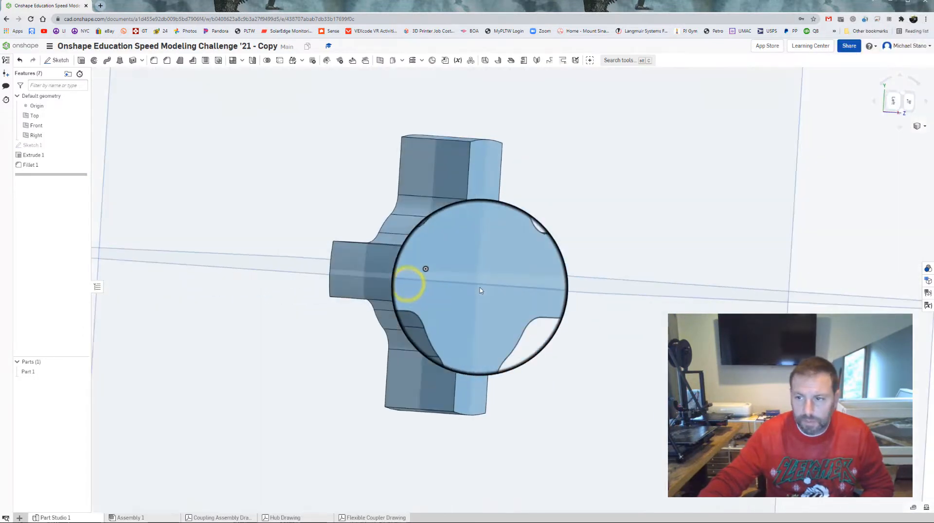
# Sketch a Ø0.92 construction circle and a small circle on one arm of the spider's face.
pyautogui.click(901, 101)
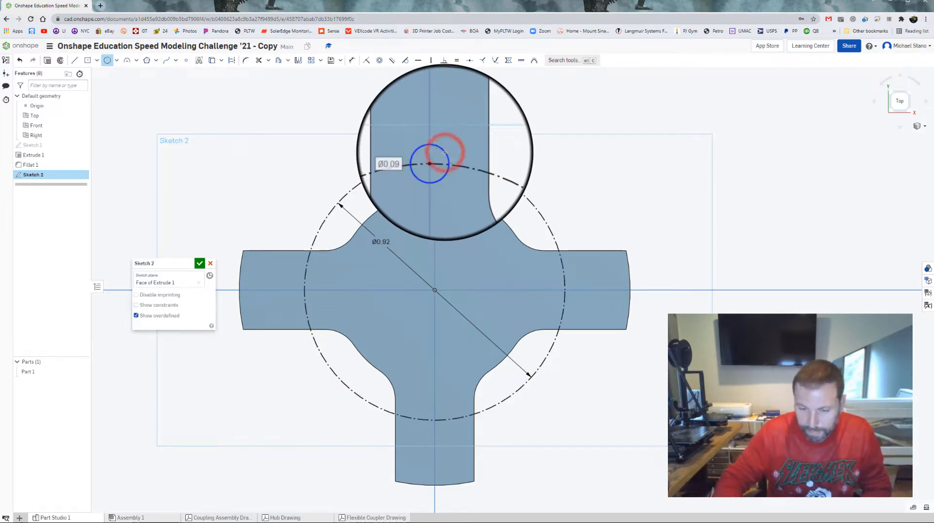
pyautogui.write('150')
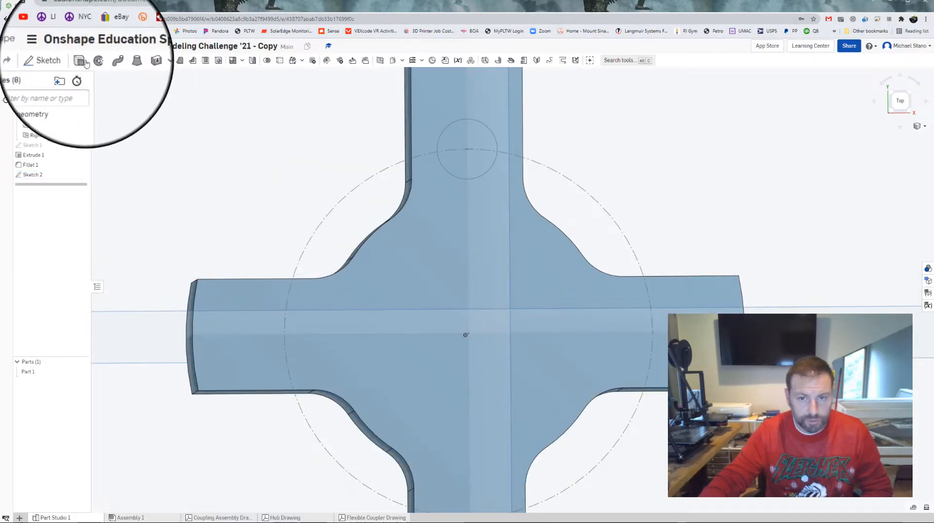
# Extrude the small circle into a short cylindrical peg on the spider arm (Extrude 2).
pyautogui.click(447, 148)
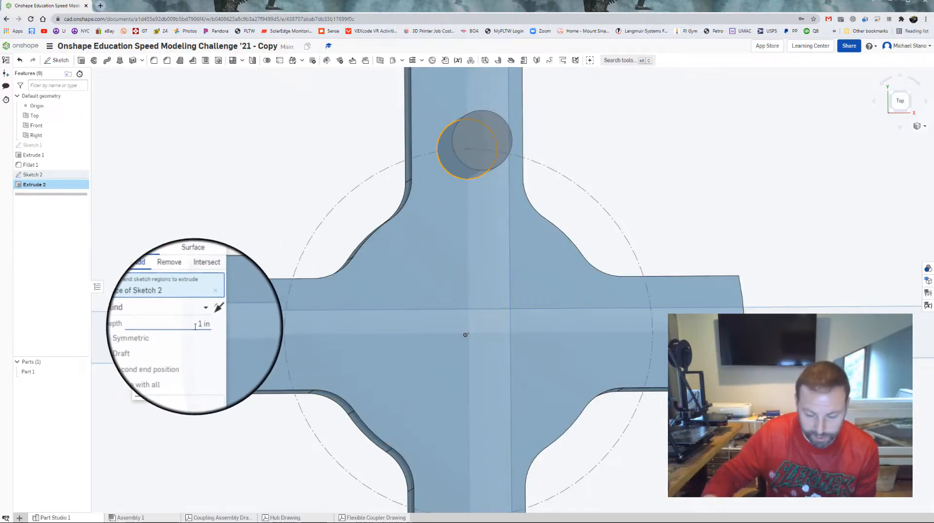
pyautogui.write('1030')
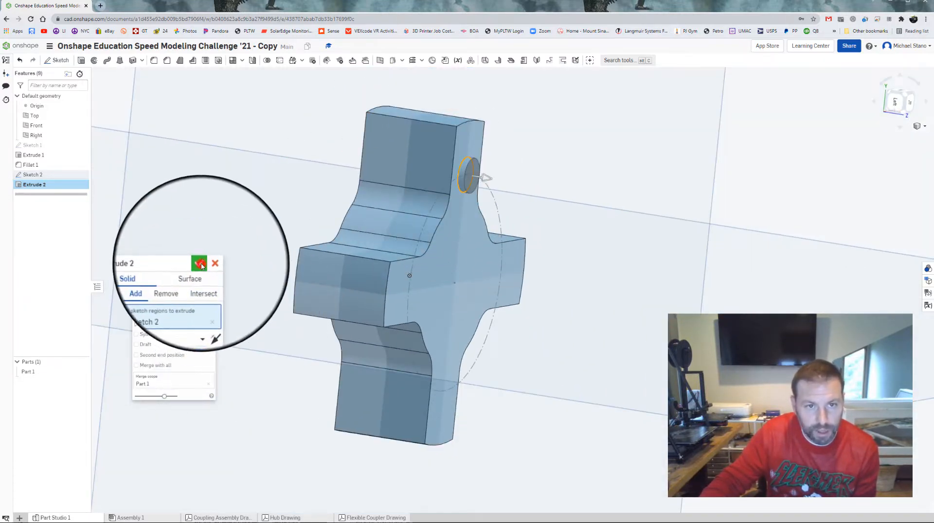
pyautogui.click(200, 264)
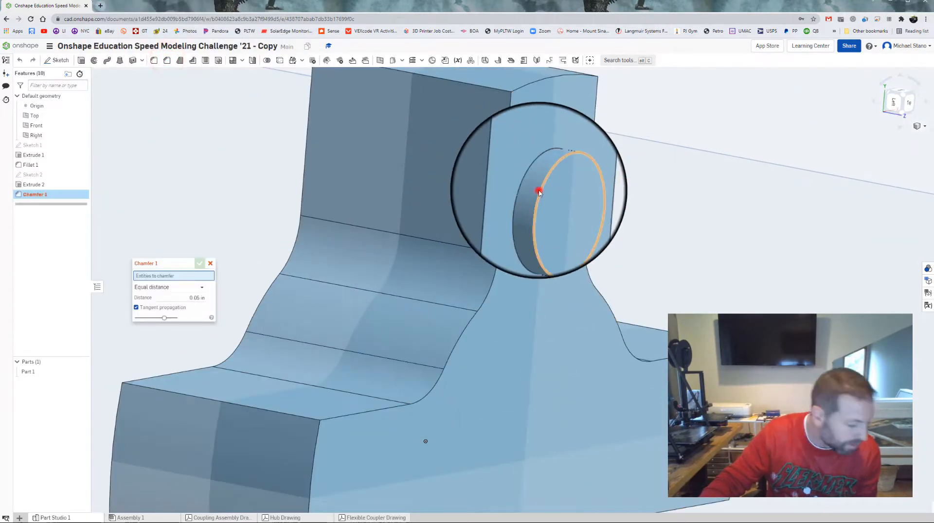
# Bevel the peg's outer edge with a 0.020 in equal-distance chamfer (Chamfer 1).
pyautogui.click(539, 191)
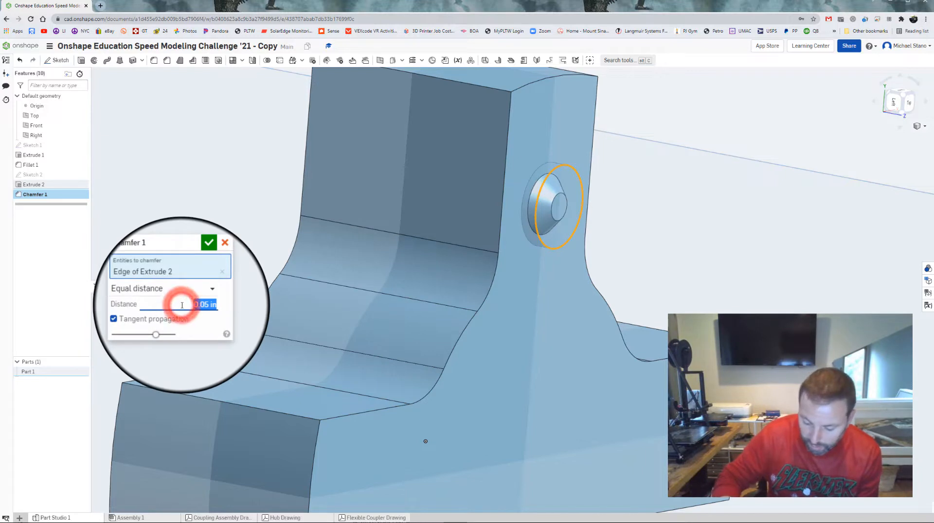
pyautogui.write('.020')
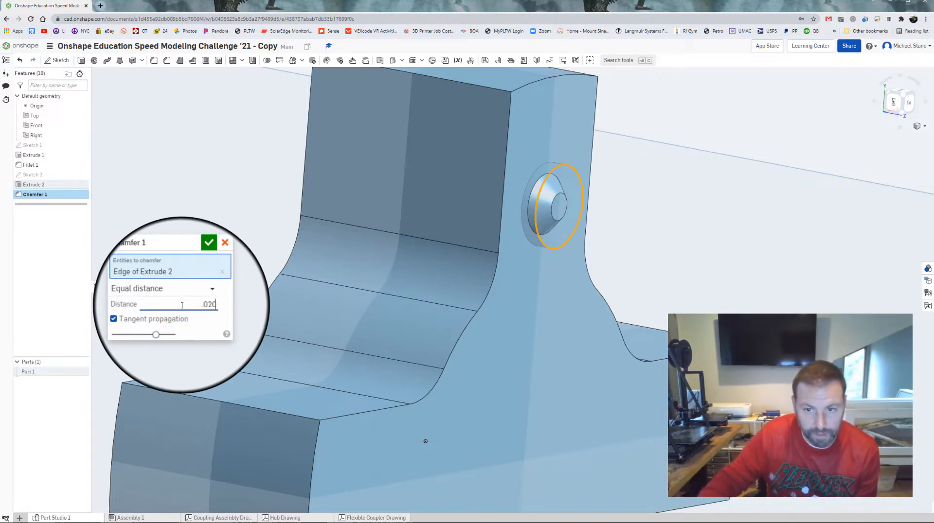
pyautogui.click(208, 242)
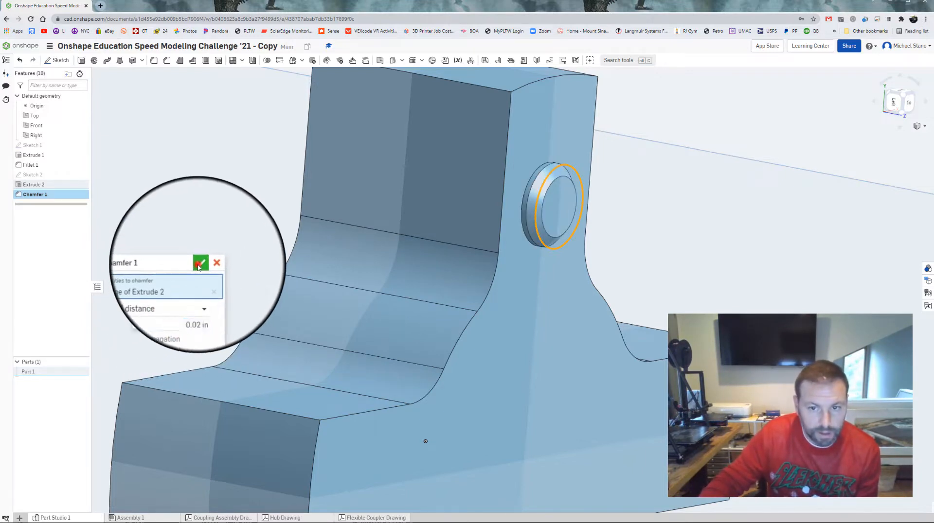
pyautogui.click(200, 263)
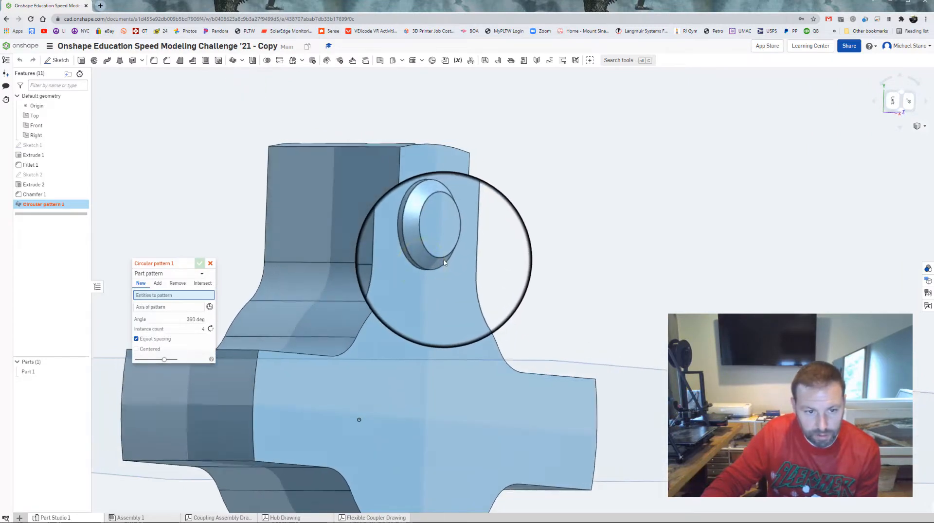
# Circular-pattern Extrude 2 and Chamfer 1 four times over 360° around the centre axis.
pyautogui.click(173, 273)
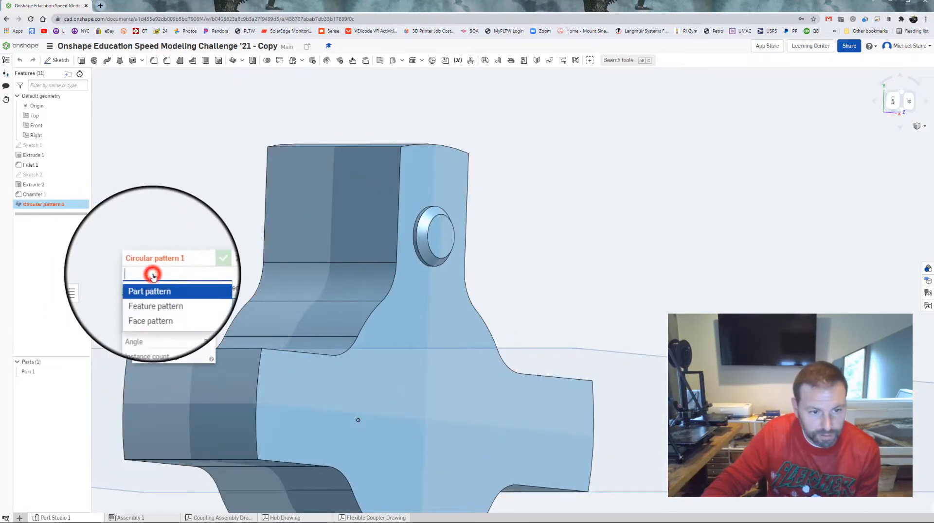
pyautogui.click(155, 307)
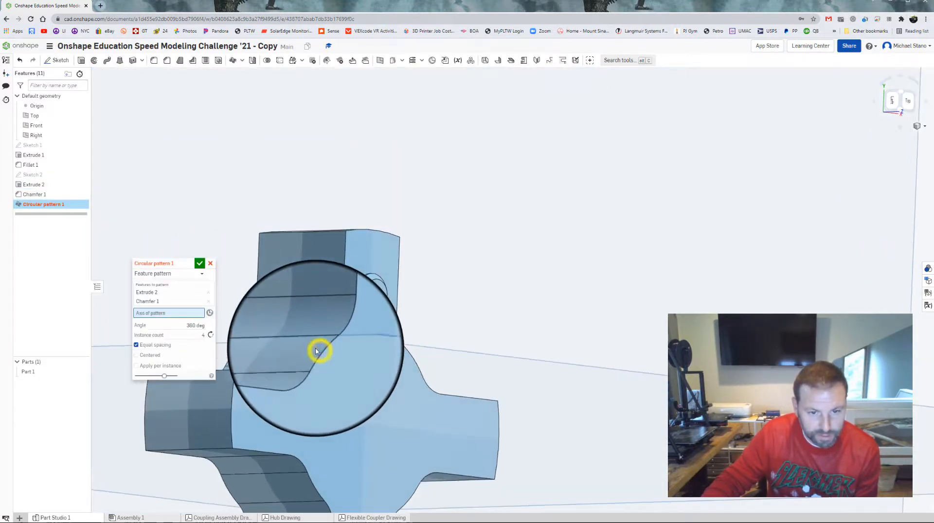
pyautogui.moveTo(315, 351); pyautogui.dragTo(354, 264)
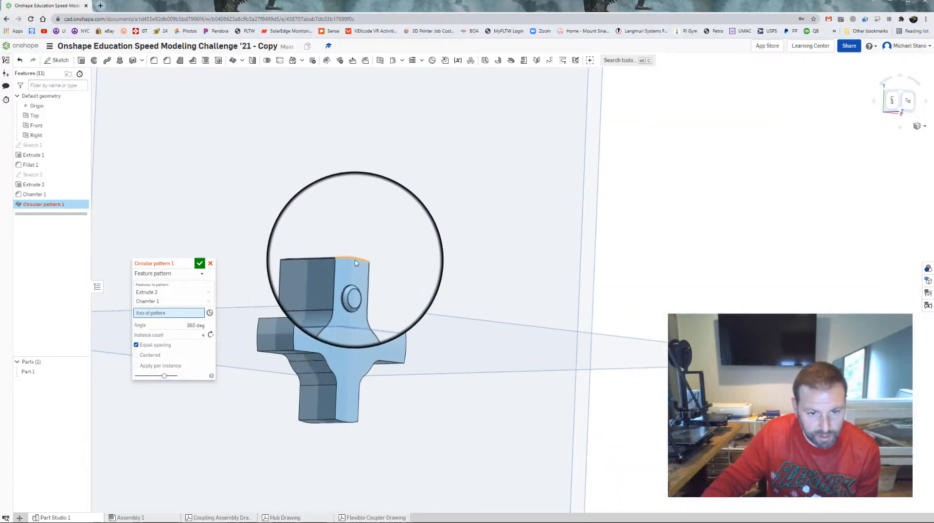
pyautogui.click(356, 262)
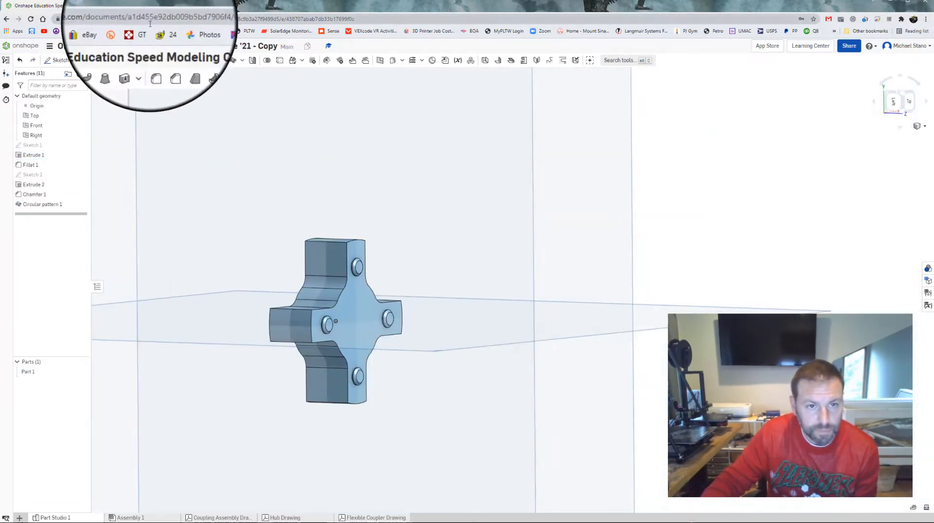
# Mirror the peg, chamfer and circular pattern features across the Top plane.
pyautogui.click(253, 60)
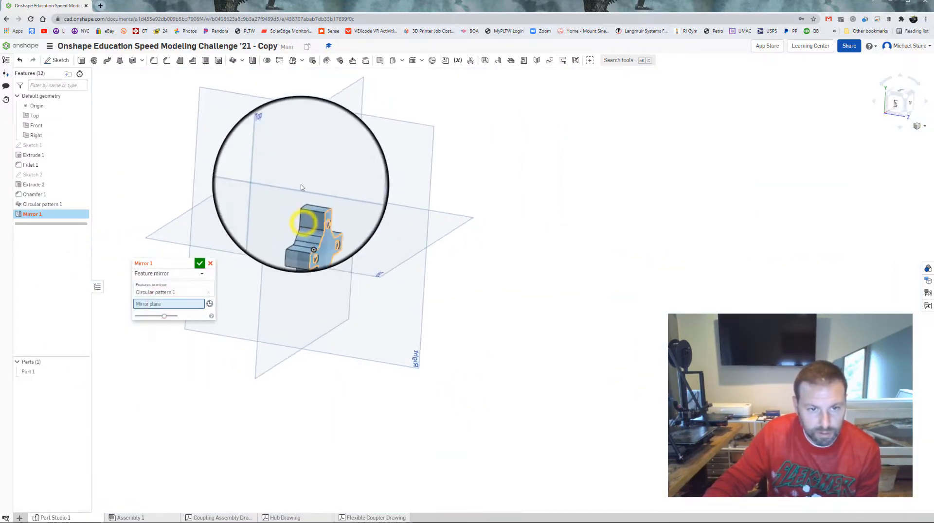
pyautogui.click(35, 115)
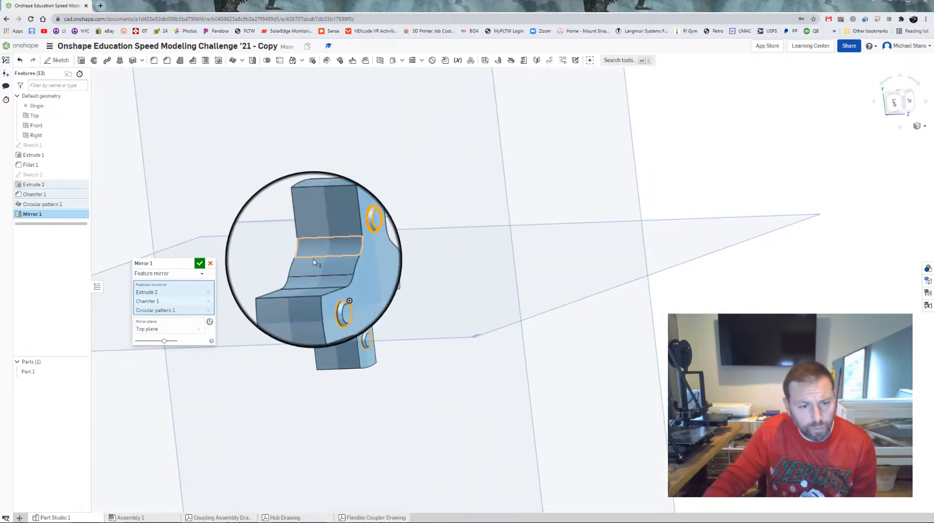
# Confirm Mirror 1 and begin a 0.12 in fillet on an arm edge.
pyautogui.click(200, 264)
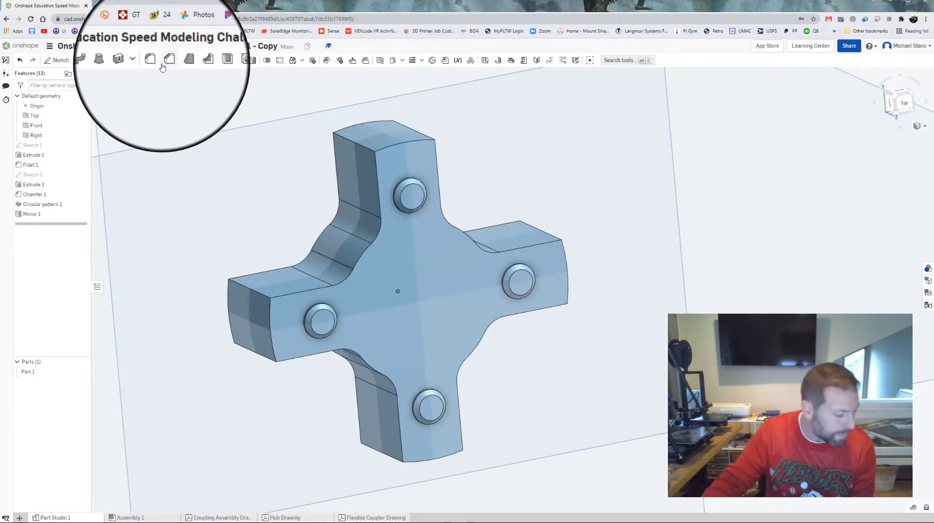
pyautogui.click(153, 60)
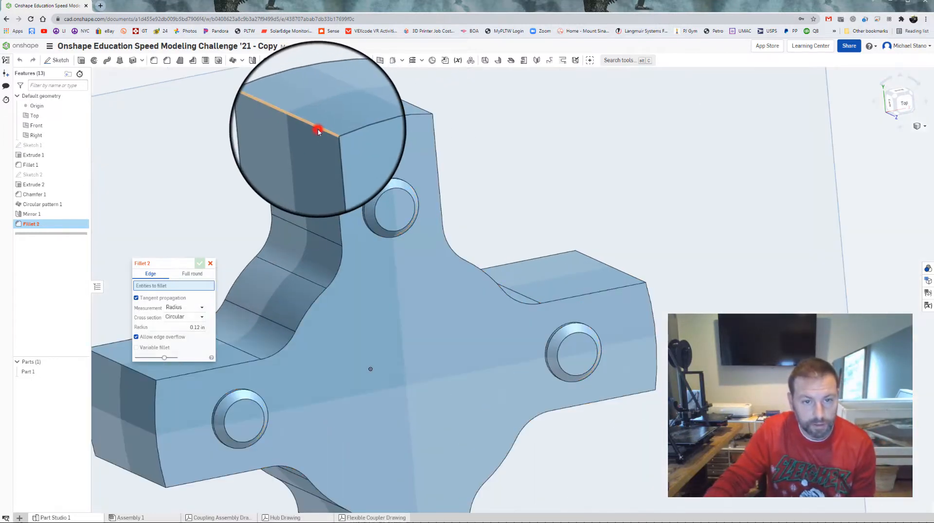
# Apply Fillet 2 at 0.03 in radius to the spider's arm edges and inspect the result.
pyautogui.click(318, 130)
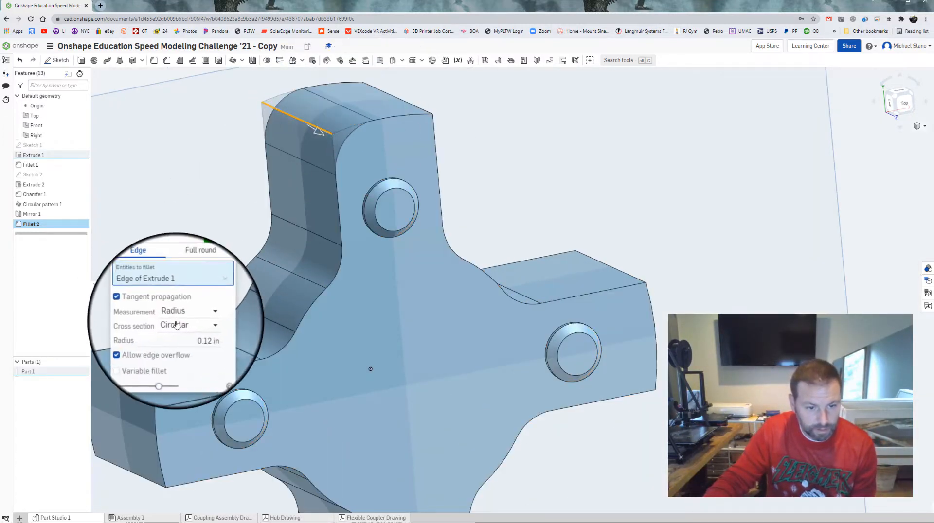
pyautogui.write('1.030')
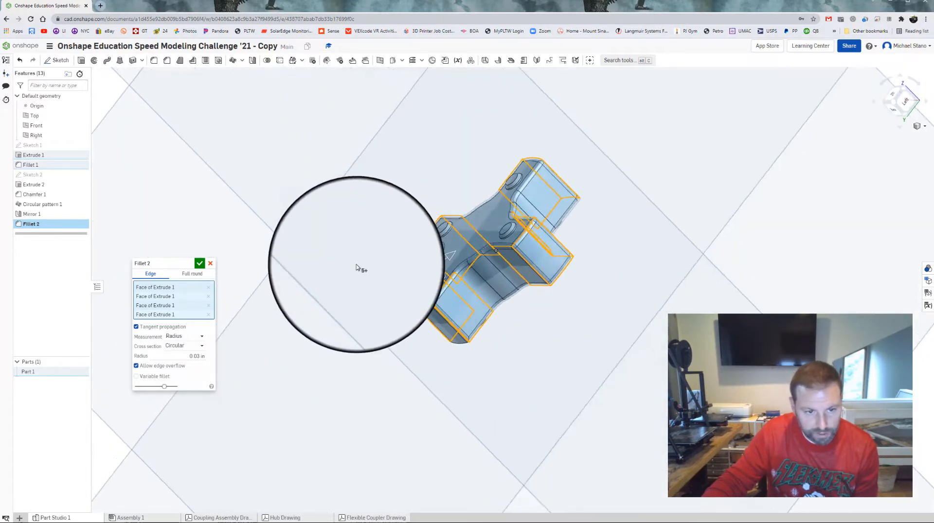
pyautogui.click(199, 263)
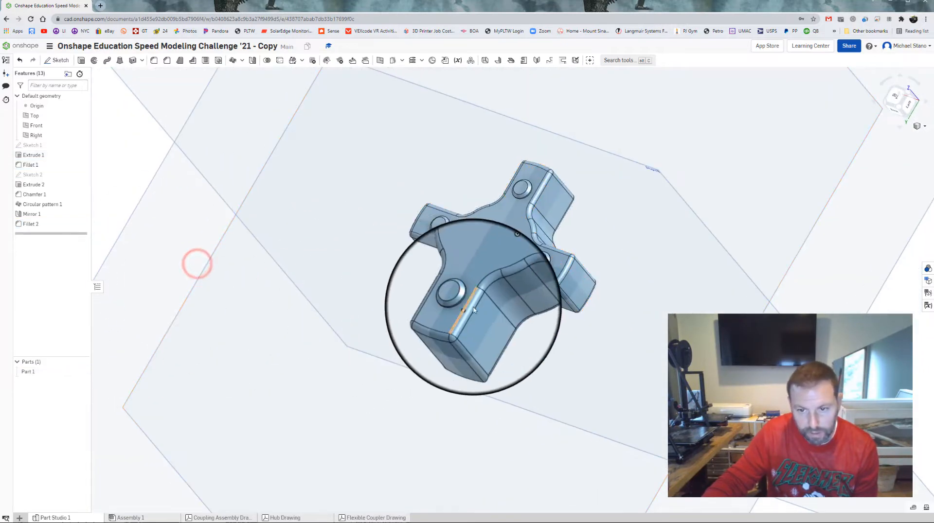
pyautogui.moveTo(476, 297); pyautogui.dragTo(440, 291)
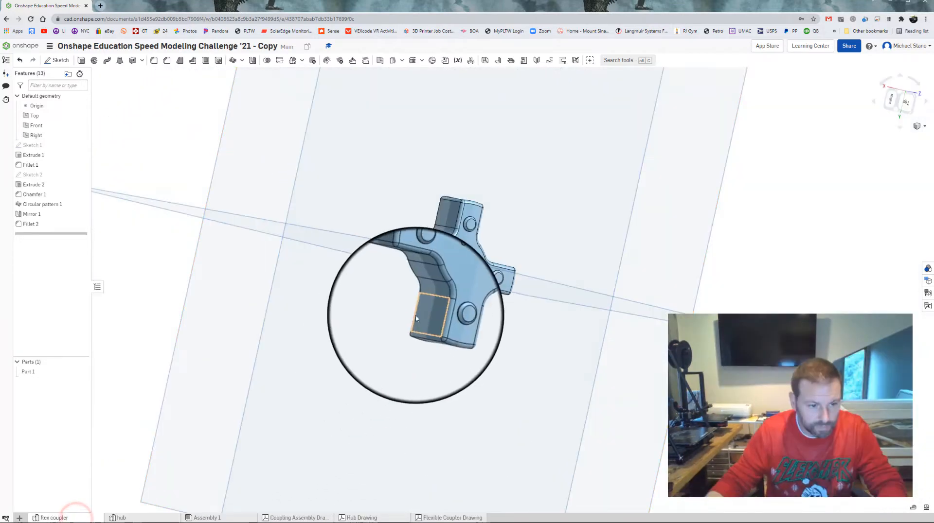
# Assign Acetal (Delrin) to Part 1 and read its mass properties, about 0.016 lb.
pyautogui.rightClick(27, 371)
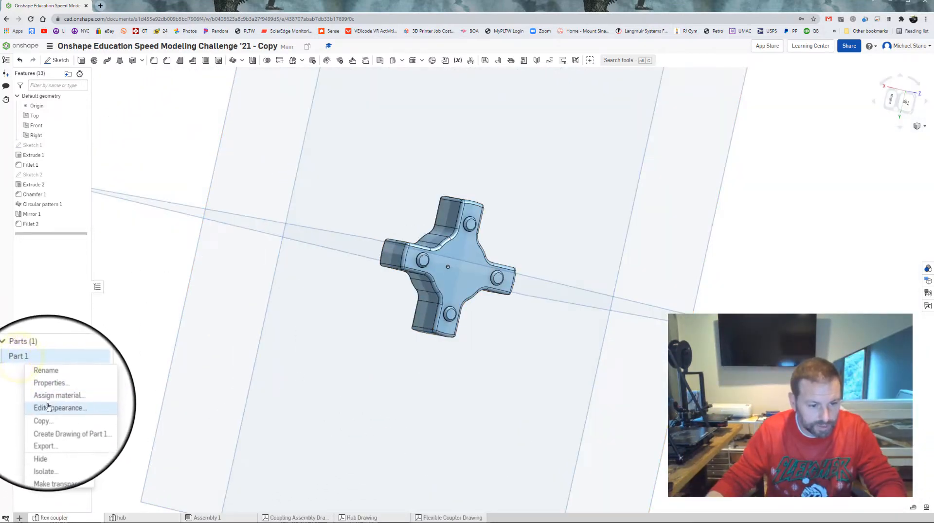
pyautogui.click(59, 395)
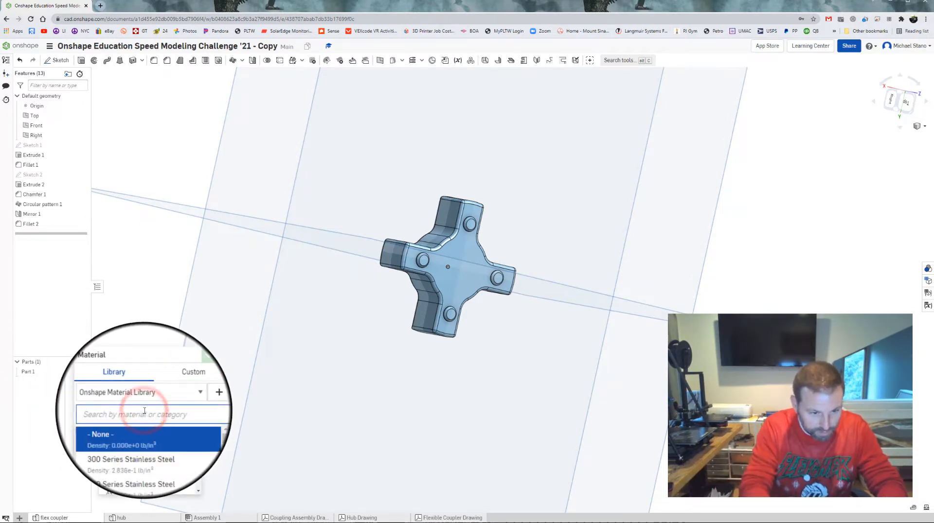
pyautogui.write('del')
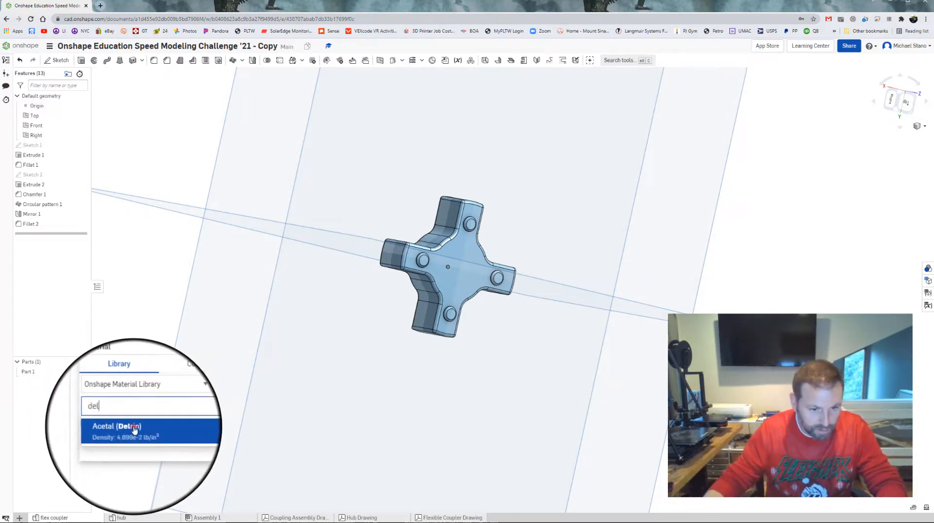
pyautogui.click(114, 426)
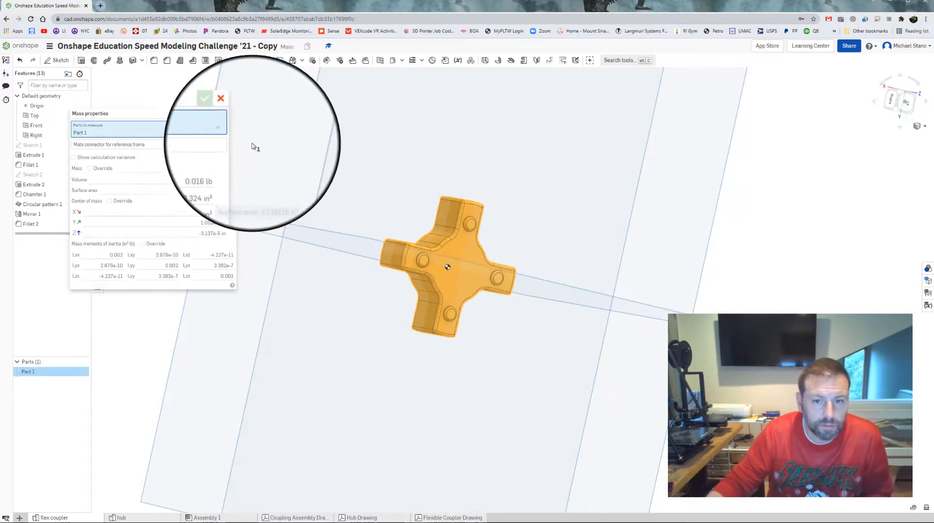
pyautogui.click(221, 97)
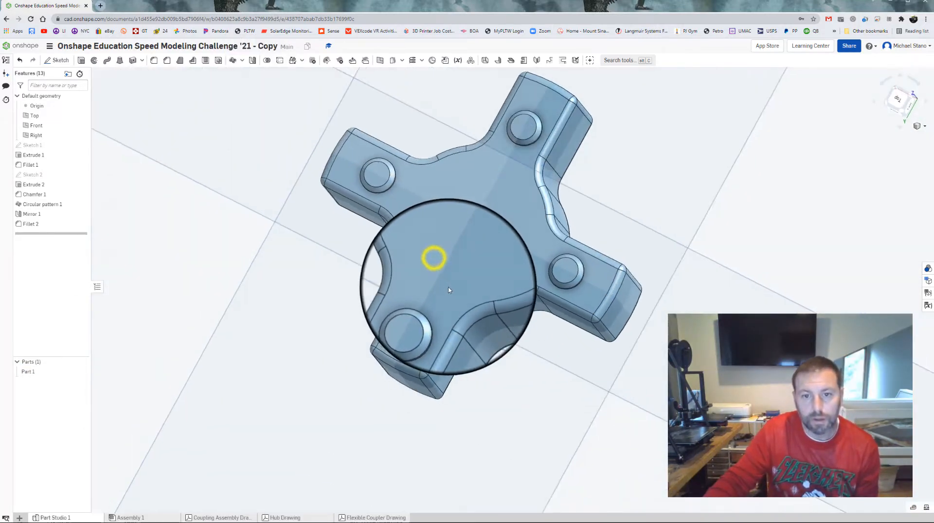
pyautogui.moveTo(448, 290); pyautogui.dragTo(443, 275)
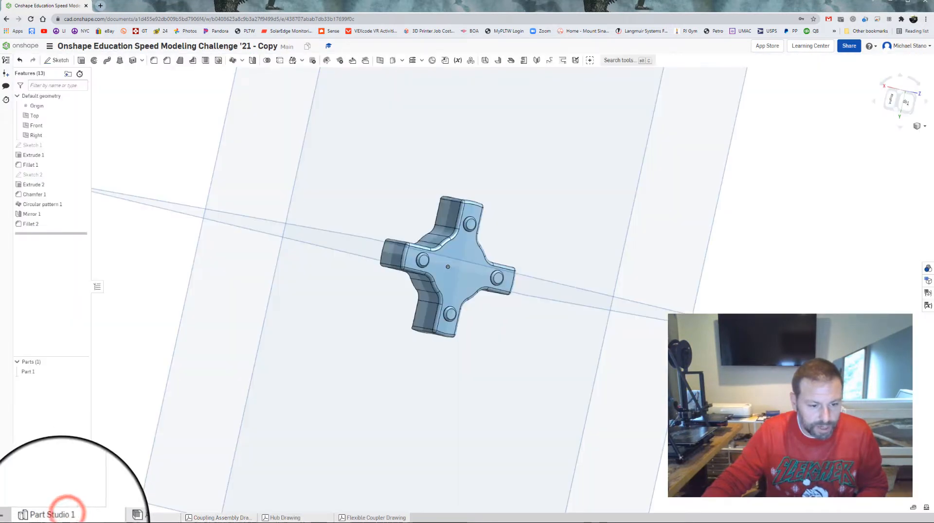
# Set up the hub Part Studio and sketch concentric Ø1.36 and Ø0.394 circles on the Top plane.
pyautogui.rightClick(51, 515)
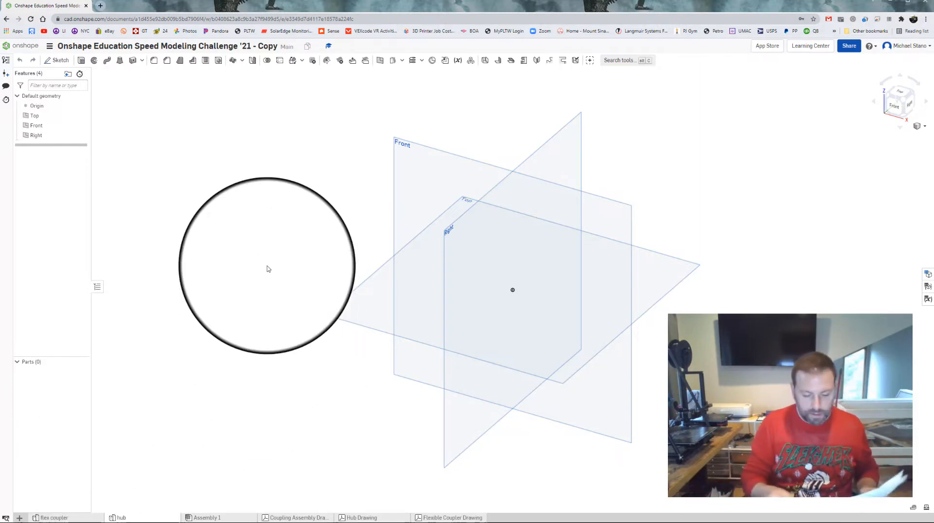
pyautogui.click(60, 59)
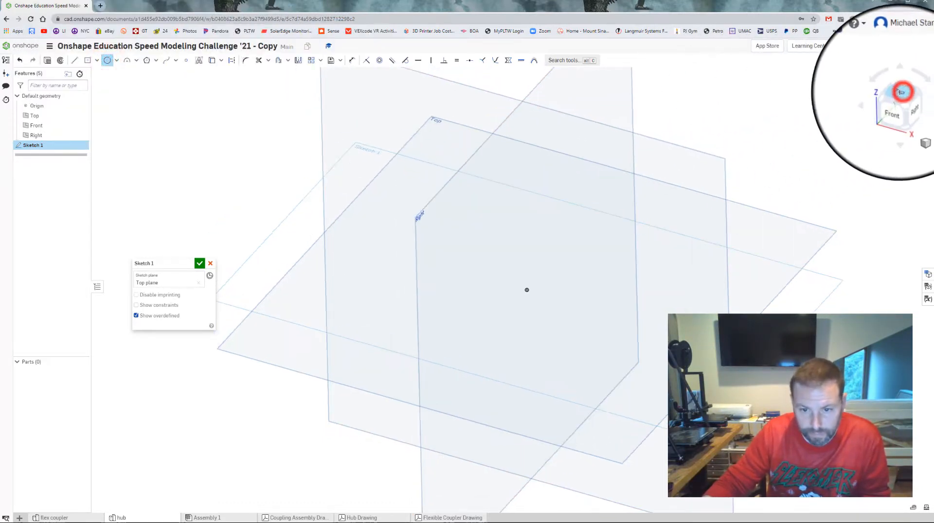
pyautogui.click(900, 91)
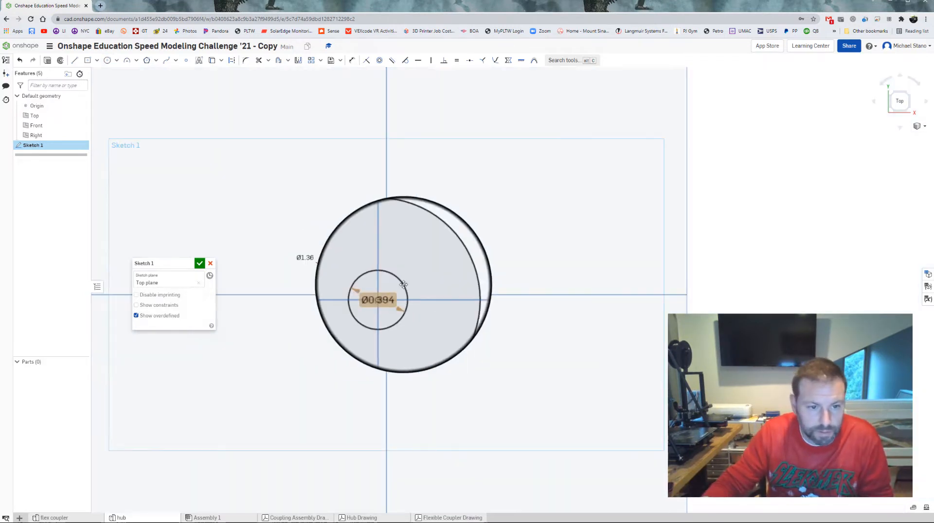
# Extrude the ring 0.750 in into the bored hub disc.
pyautogui.click(200, 264)
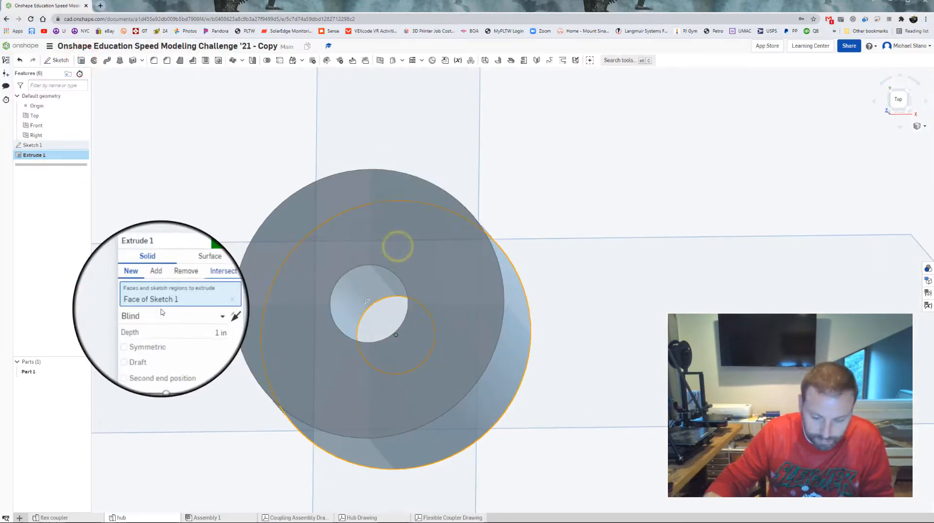
pyautogui.write('42')
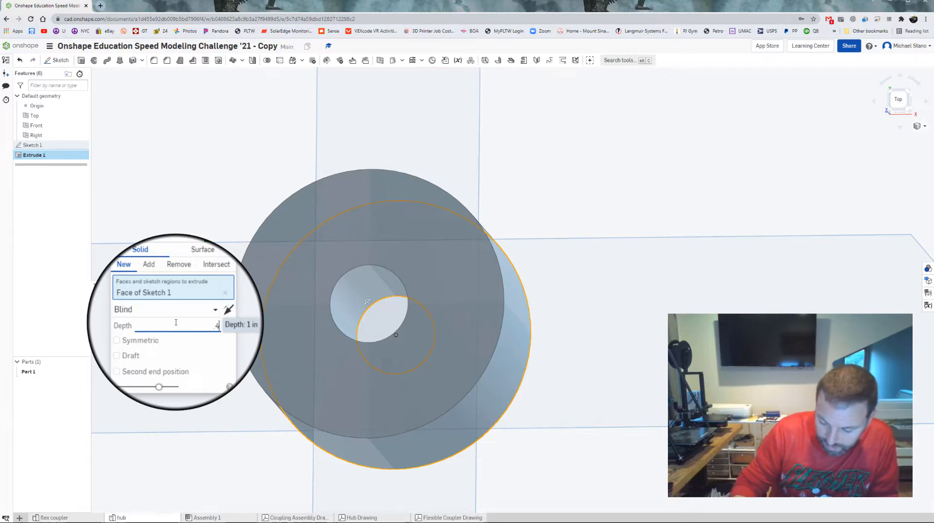
pyautogui.write('750 in')
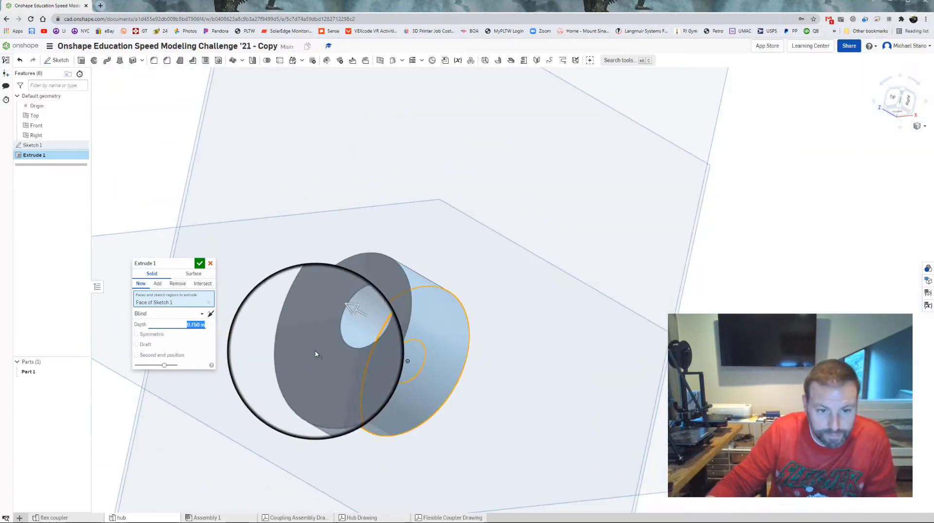
pyautogui.click(199, 263)
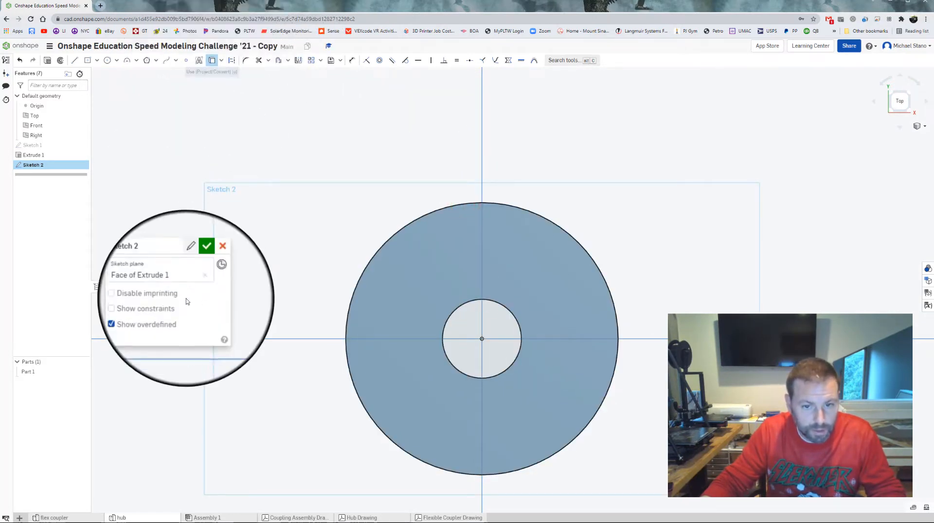
# Sketch the jaw wedge with lines 45° either side of vertical and bore circles dimensioned .115 and .385.
pyautogui.click(206, 246)
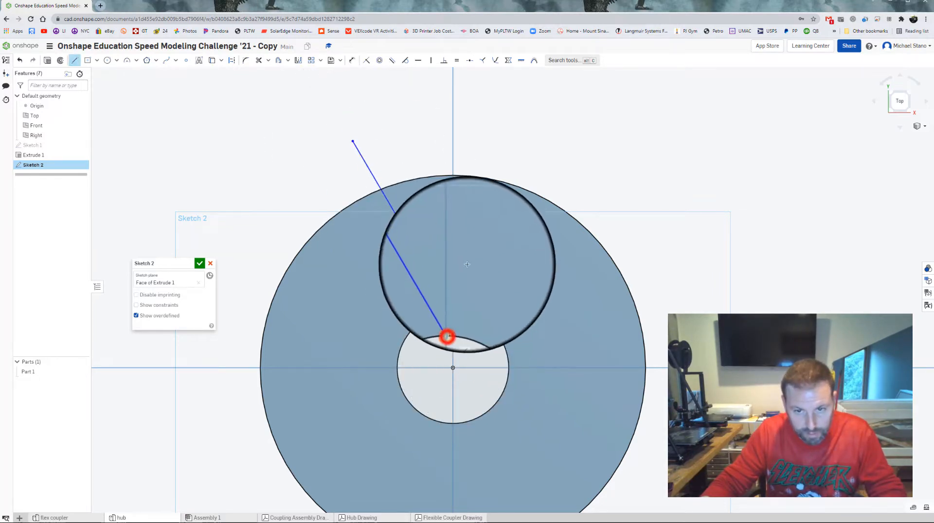
pyautogui.moveTo(446, 336); pyautogui.dragTo(530, 148)
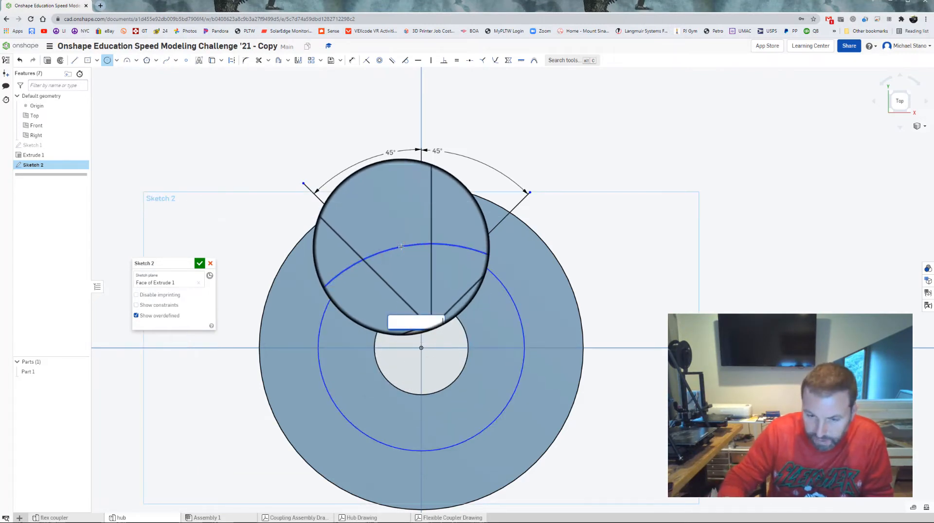
pyautogui.write('.115')
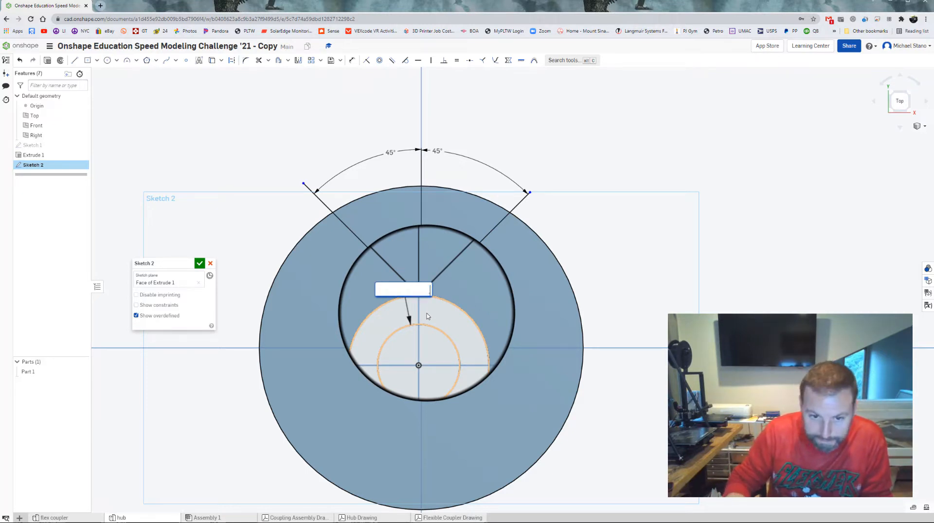
pyautogui.write('.385')
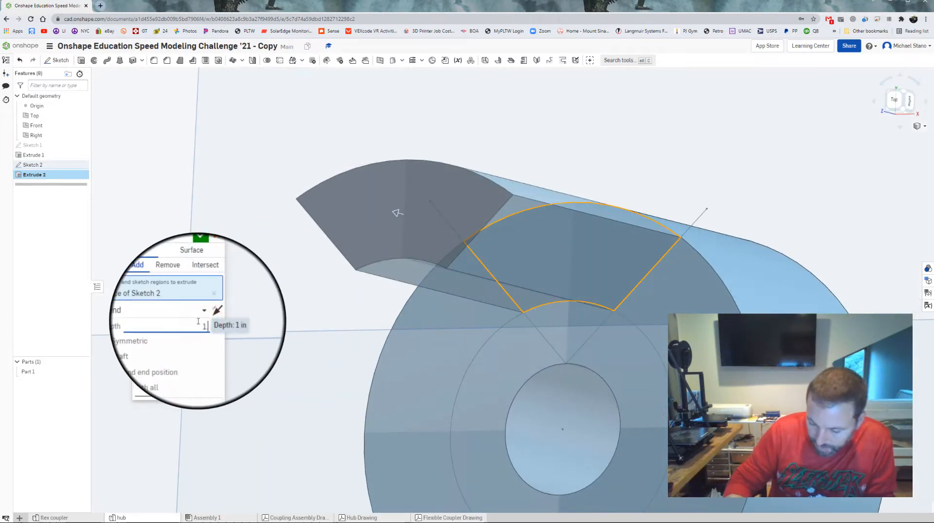
# Build the raised jaw with Extrude 2 and round its vertical inner edges with Fillet 1 and Fillet 2.
pyautogui.write('1.208-7')
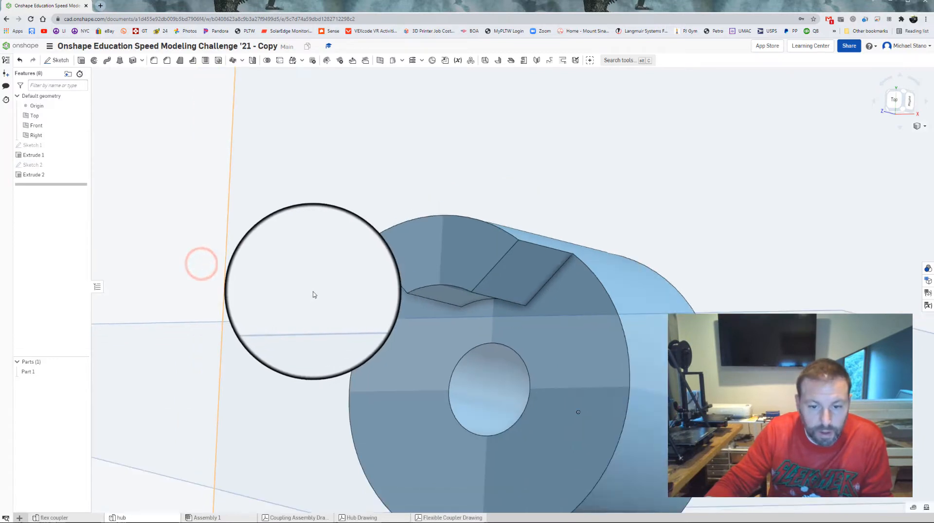
pyautogui.moveTo(314, 295); pyautogui.dragTo(381, 303)
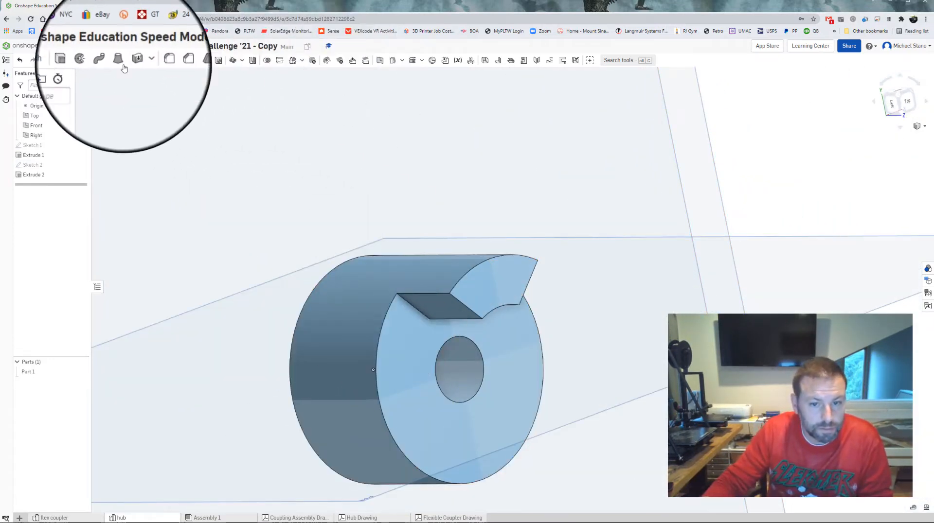
pyautogui.click(117, 60)
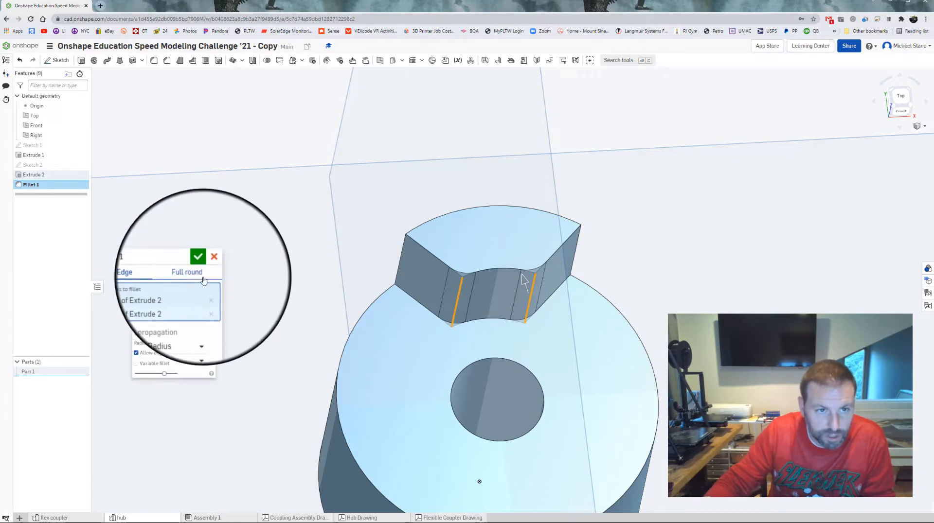
pyautogui.click(198, 256)
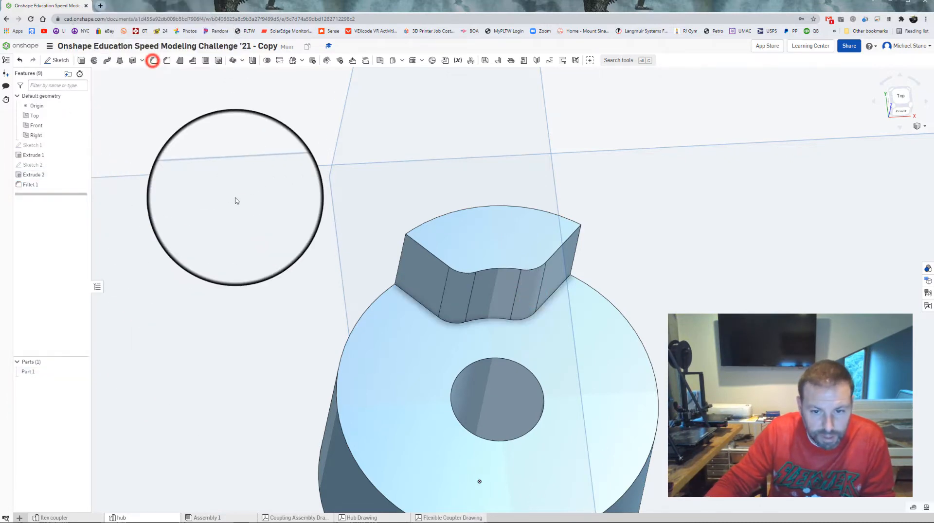
pyautogui.click(153, 61)
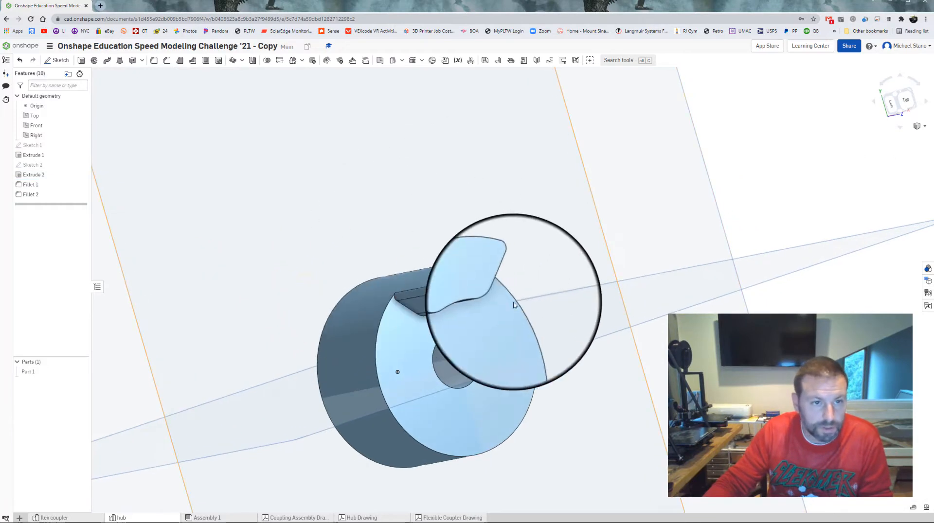
# Create Mirror 1 as a feature mirror of Extrude 2 and its fillets across the Front plane.
pyautogui.click(250, 60)
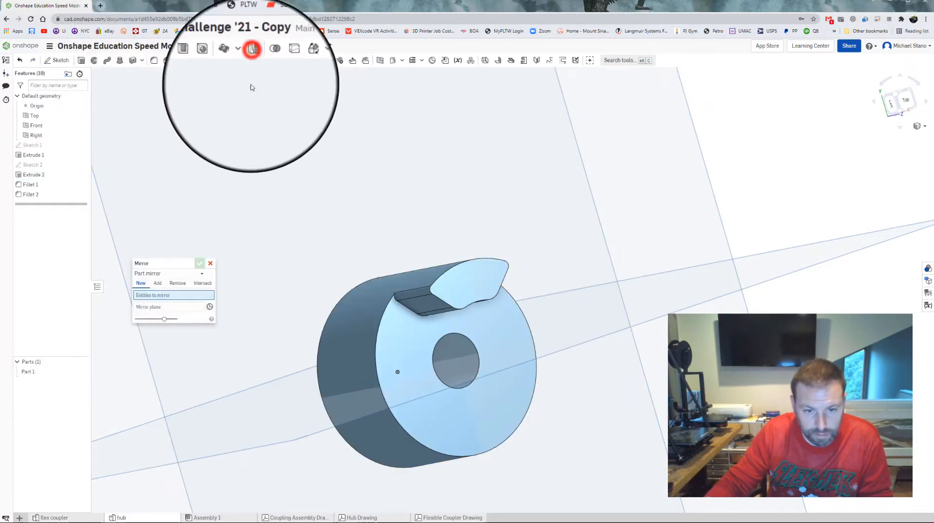
pyautogui.click(173, 273)
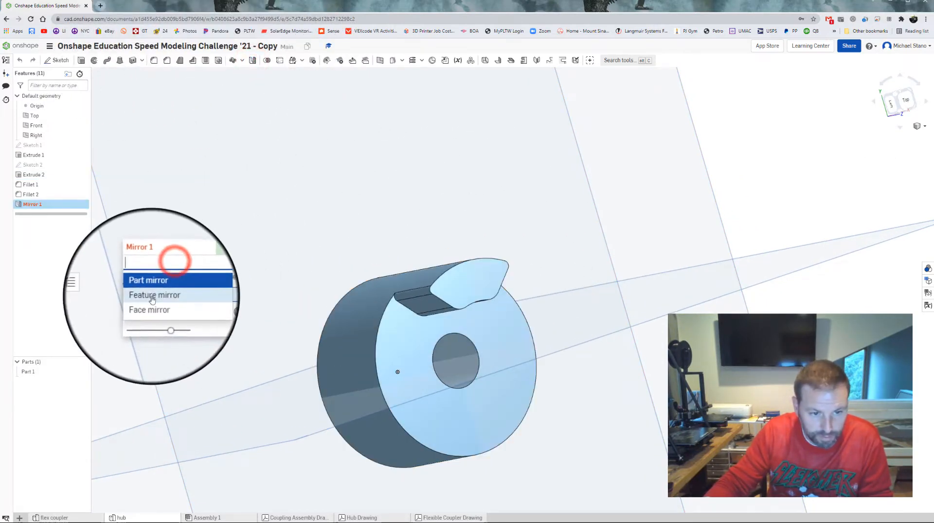
pyautogui.click(155, 295)
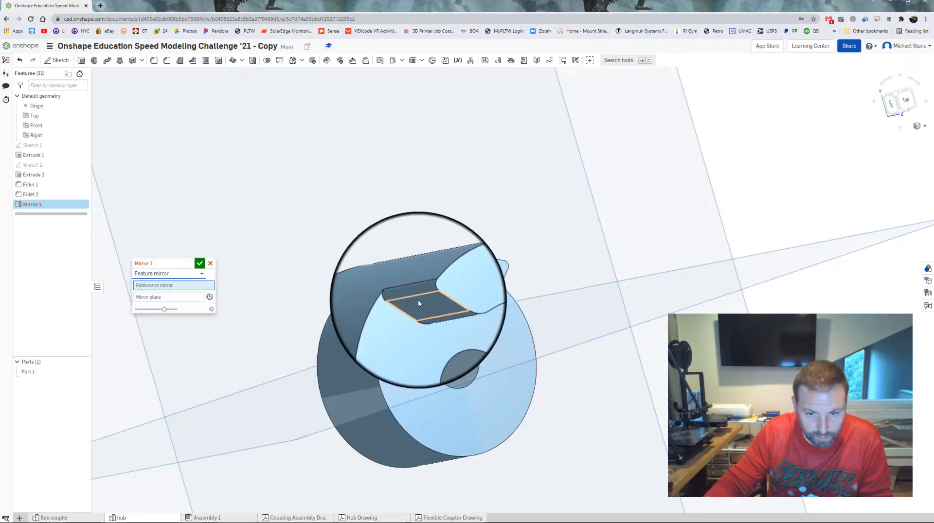
pyautogui.click(417, 288)
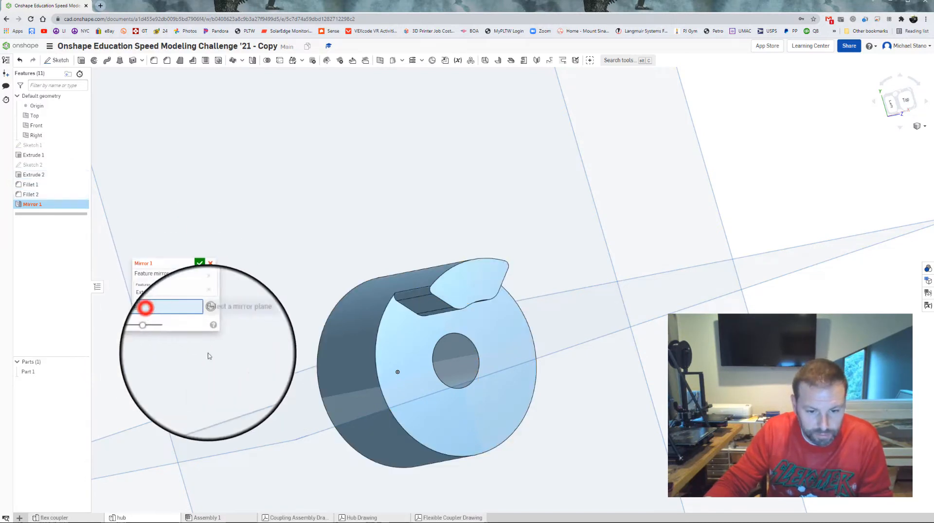
pyautogui.click(35, 115)
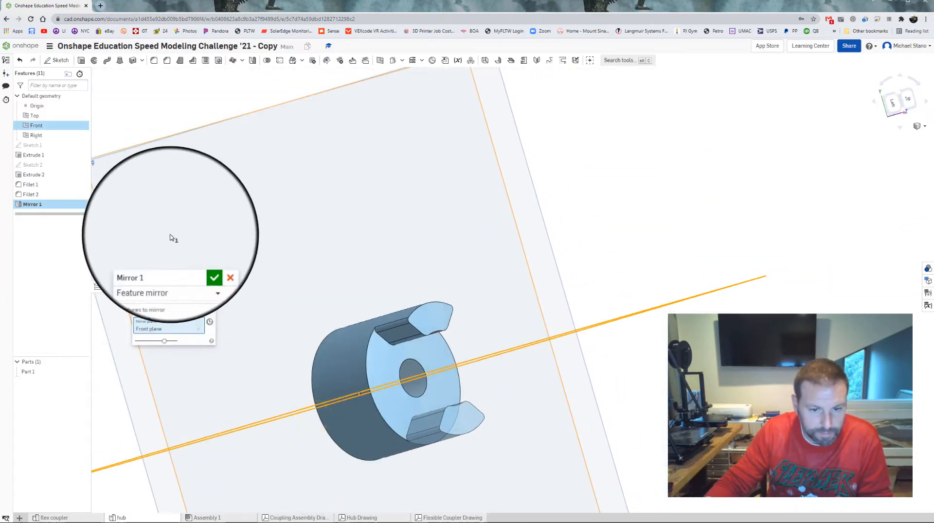
pyautogui.click(214, 278)
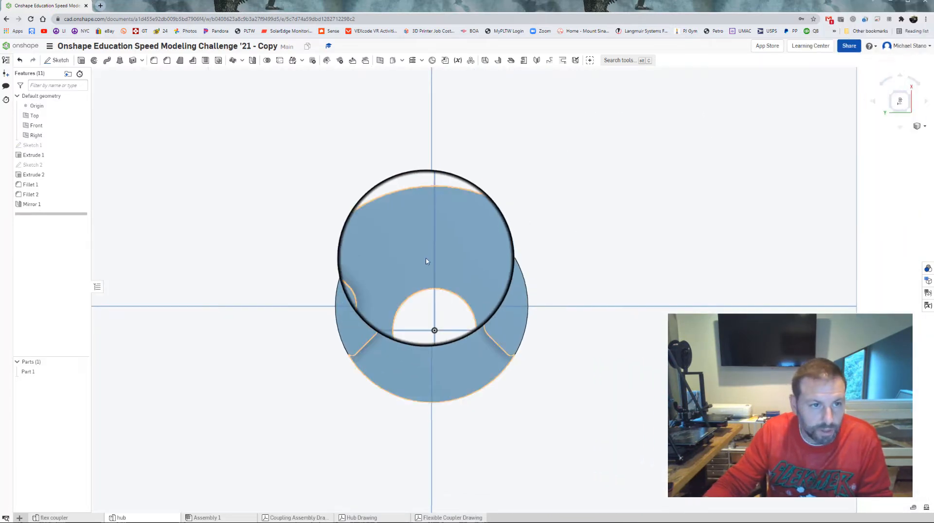
# Sketch a .05-dimensioned rectangle at the bore on the hub face for the Extrude 3 keyway cut.
pyautogui.click(60, 60)
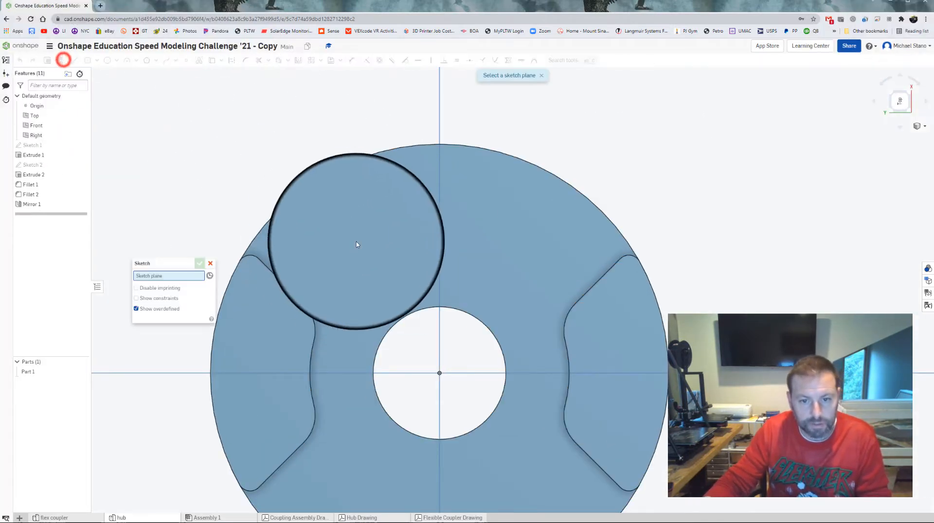
pyautogui.click(356, 244)
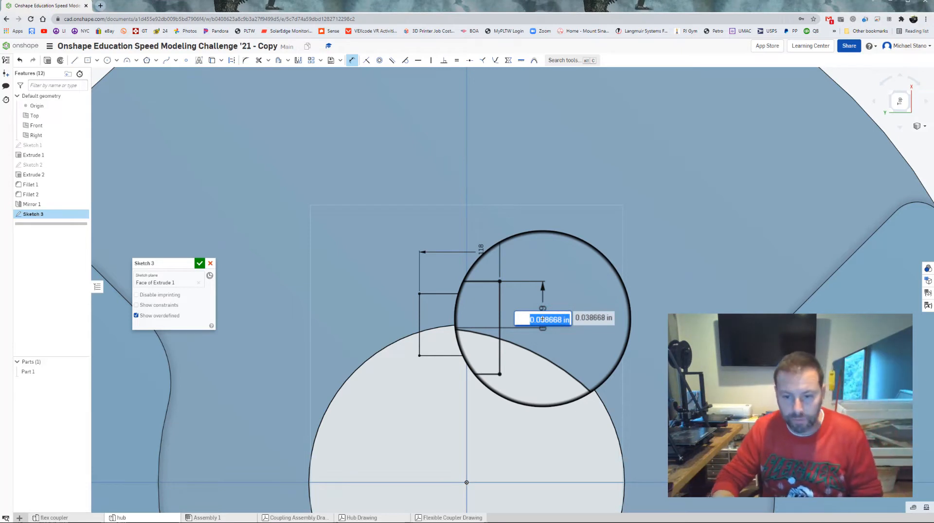
pyautogui.write('.05')
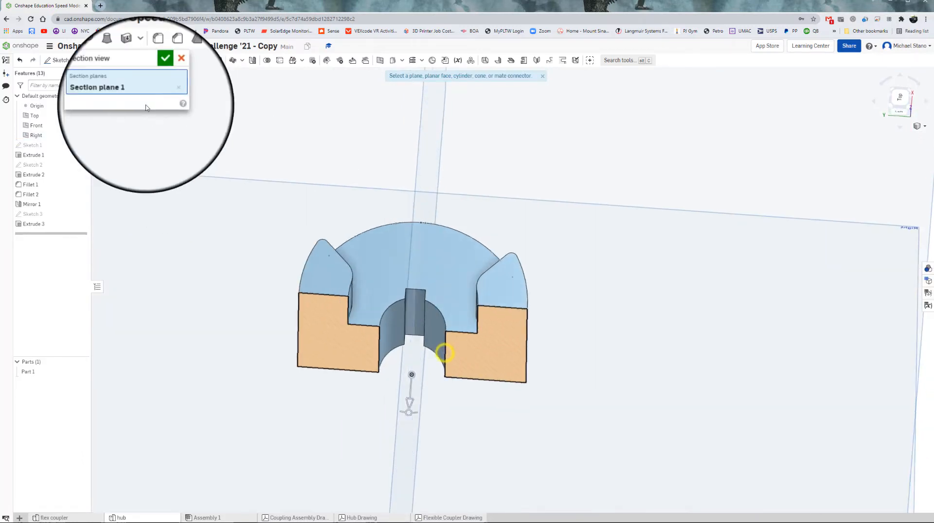
# With the section view on, place a point on the Right plane and add Hole 1, an ANSI 1/4-20 tapped through hole.
pyautogui.click(166, 58)
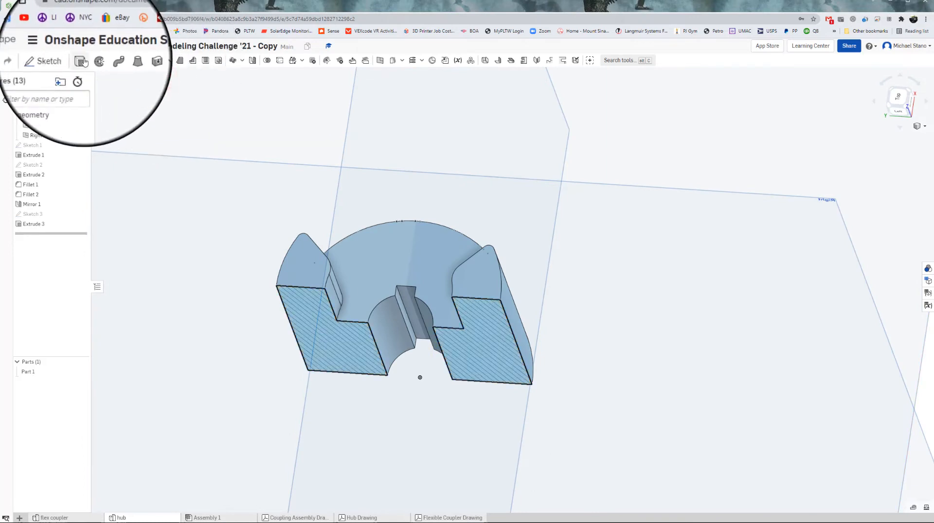
pyautogui.click(43, 60)
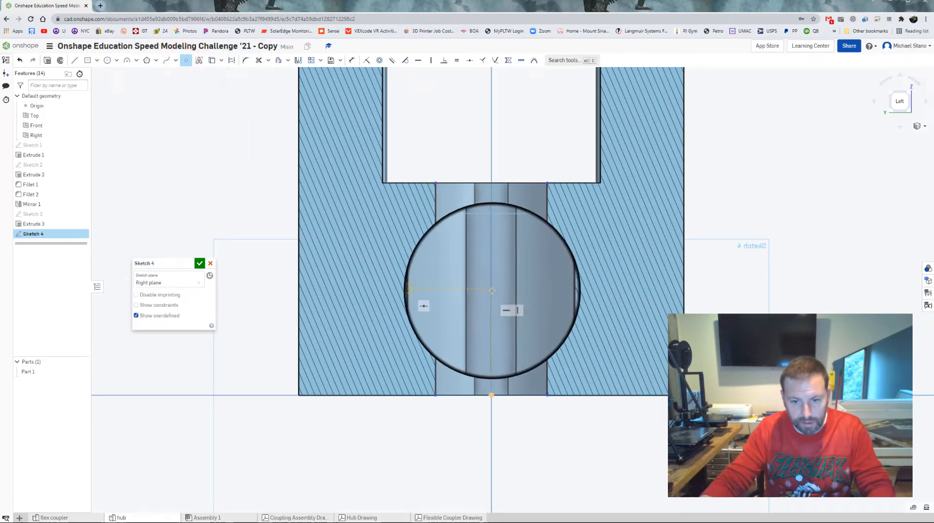
pyautogui.moveTo(488, 292); pyautogui.dragTo(284, 263)
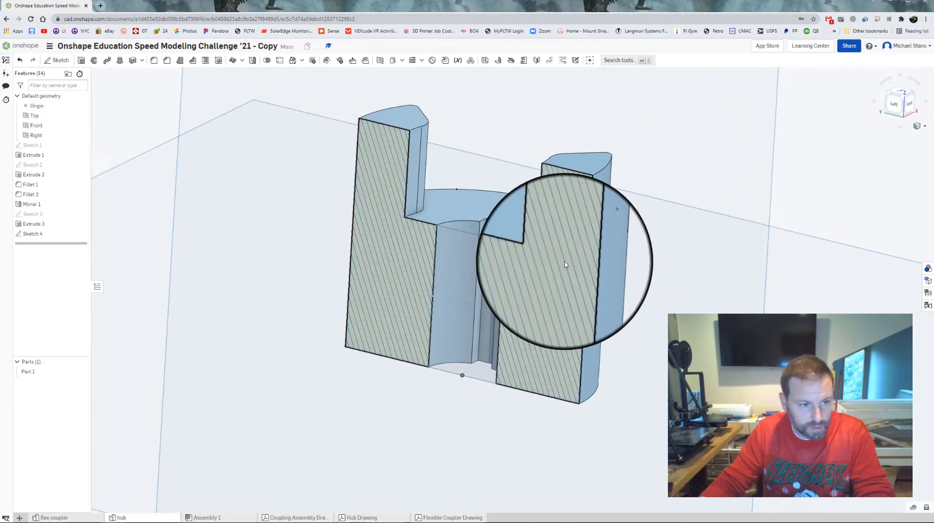
pyautogui.click(33, 235)
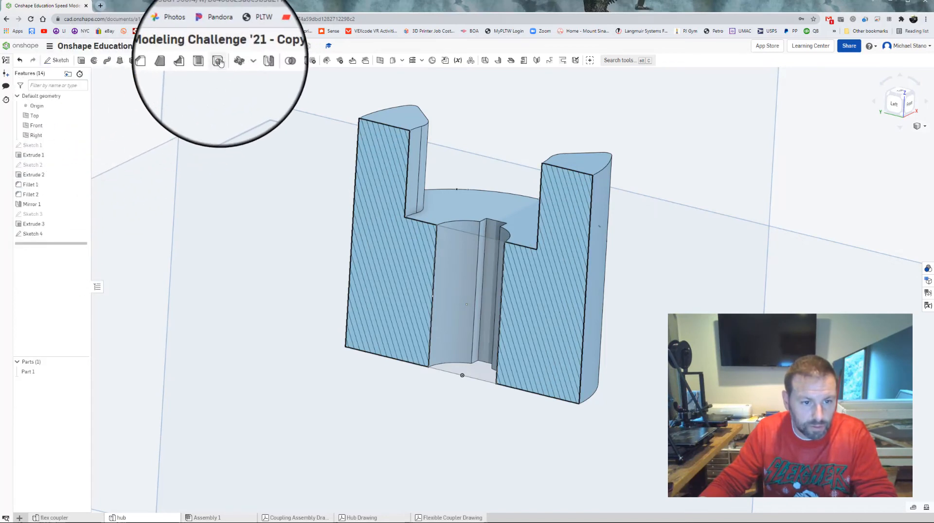
pyautogui.click(218, 60)
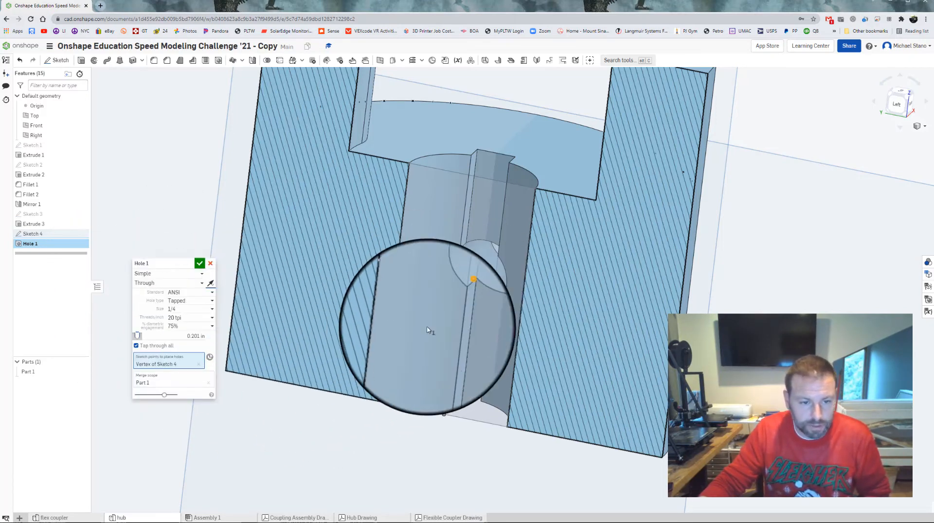
pyautogui.click(200, 264)
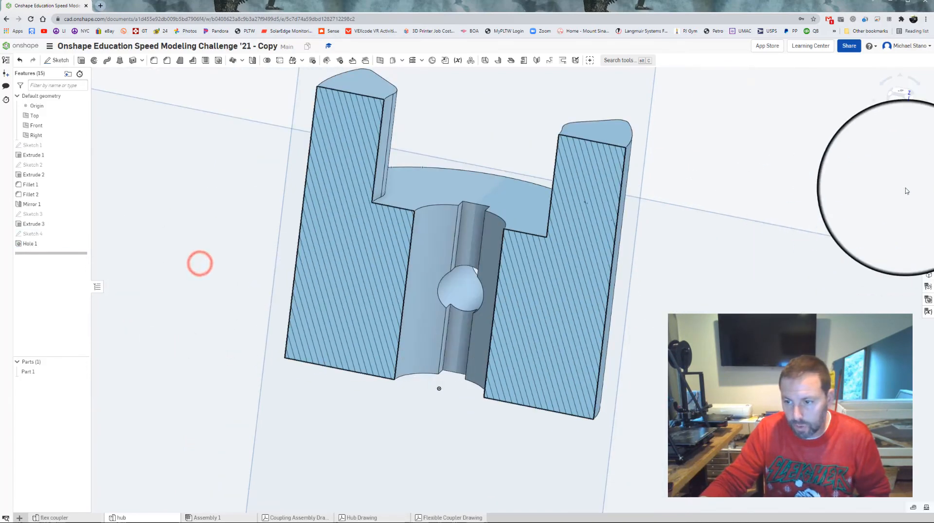
# Inspect the chamfered hub, then assign Aluminum - 5052 to Part 1 from the material library.
pyautogui.moveTo(439, 262); pyautogui.dragTo(622, 298)
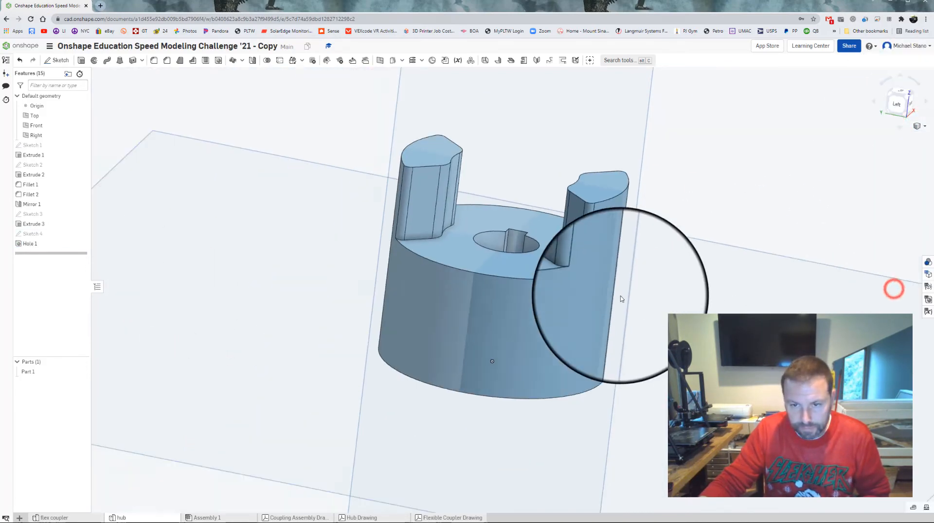
pyautogui.moveTo(619, 298); pyautogui.dragTo(458, 325)
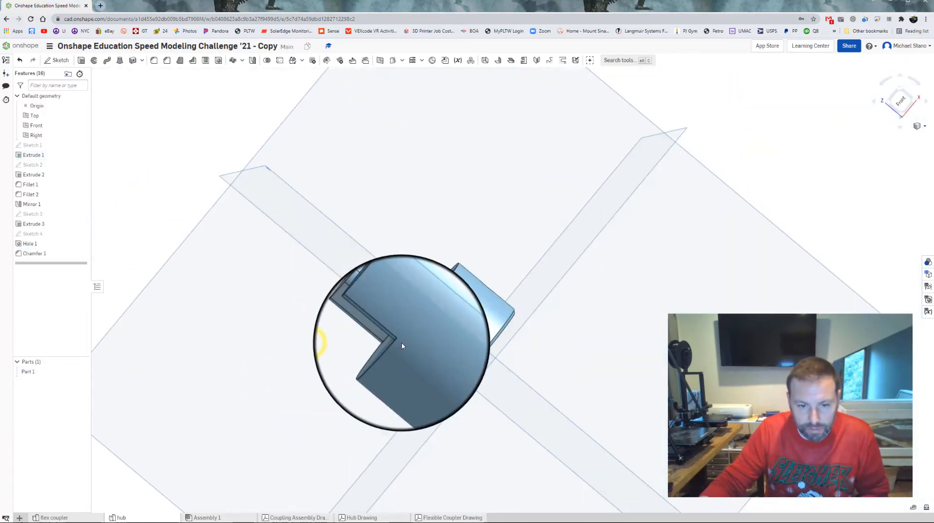
pyautogui.moveTo(399, 345); pyautogui.dragTo(423, 322)
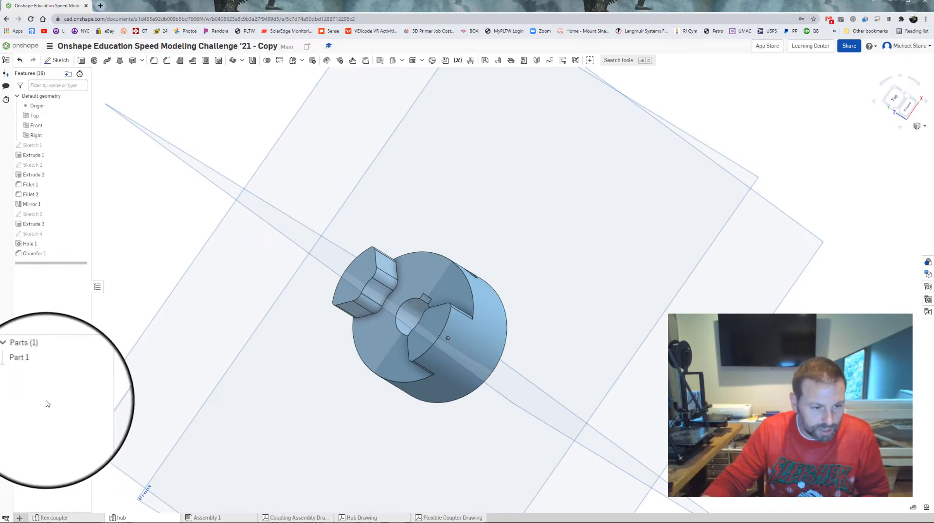
pyautogui.rightClick(28, 372)
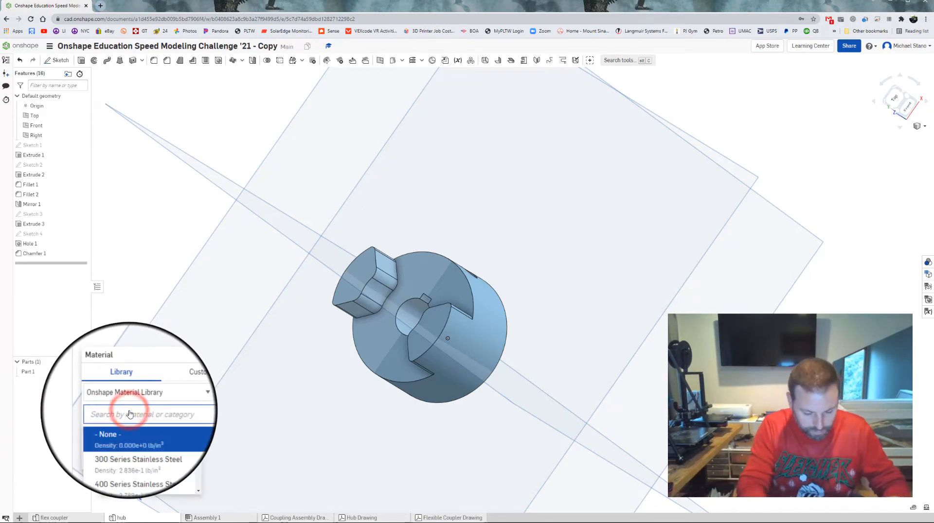
pyautogui.write('alu')
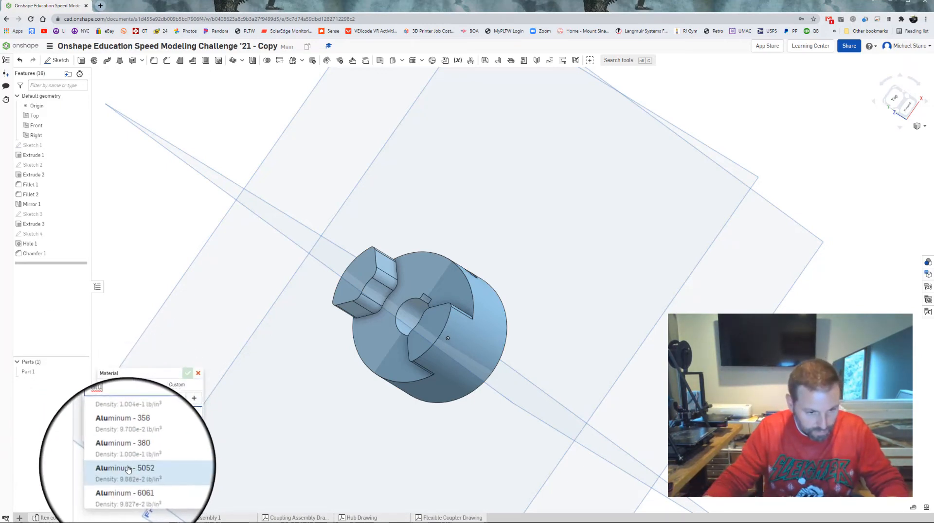
pyautogui.click(126, 468)
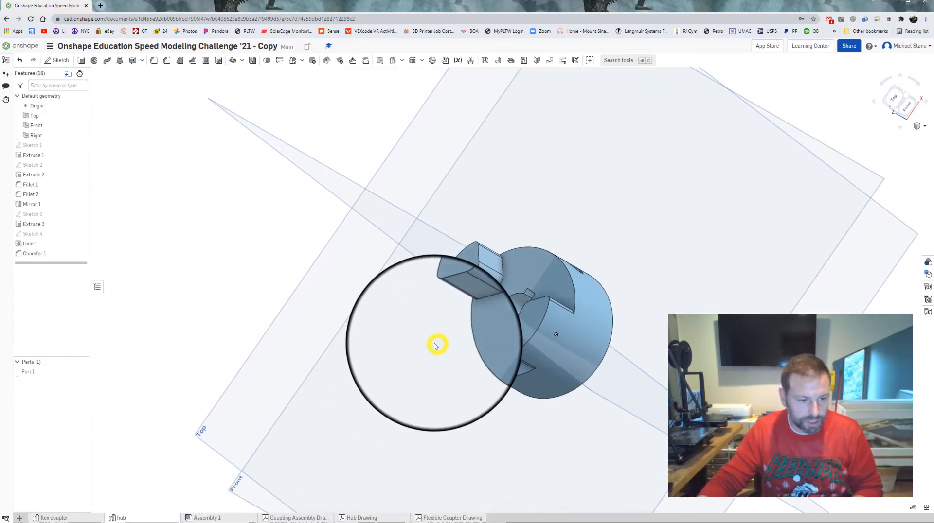
# Give Part 1 a gray appearance and return to the flex coupler part studio.
pyautogui.rightClick(27, 372)
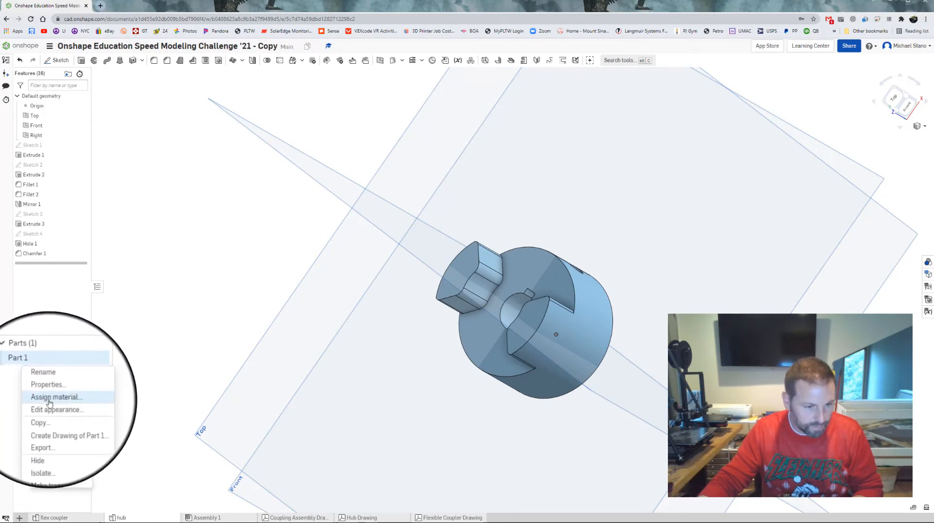
pyautogui.click(57, 409)
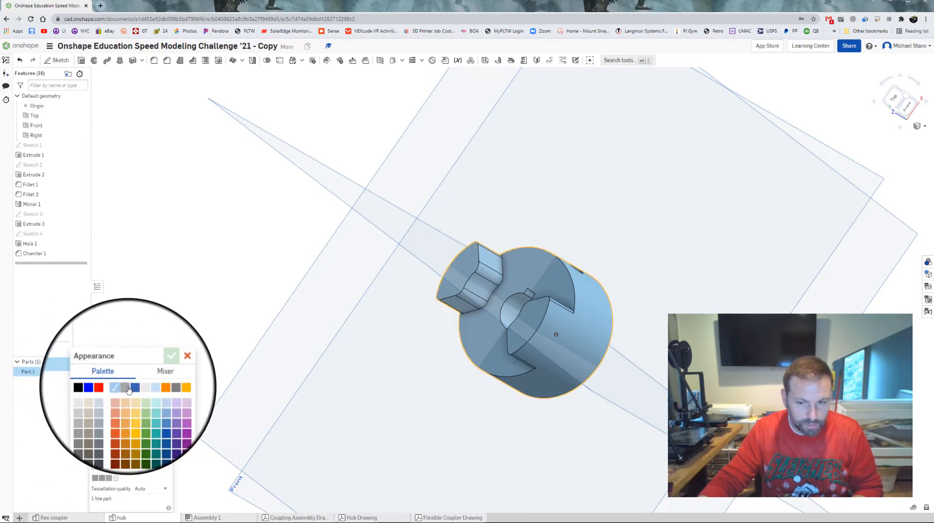
pyautogui.click(171, 355)
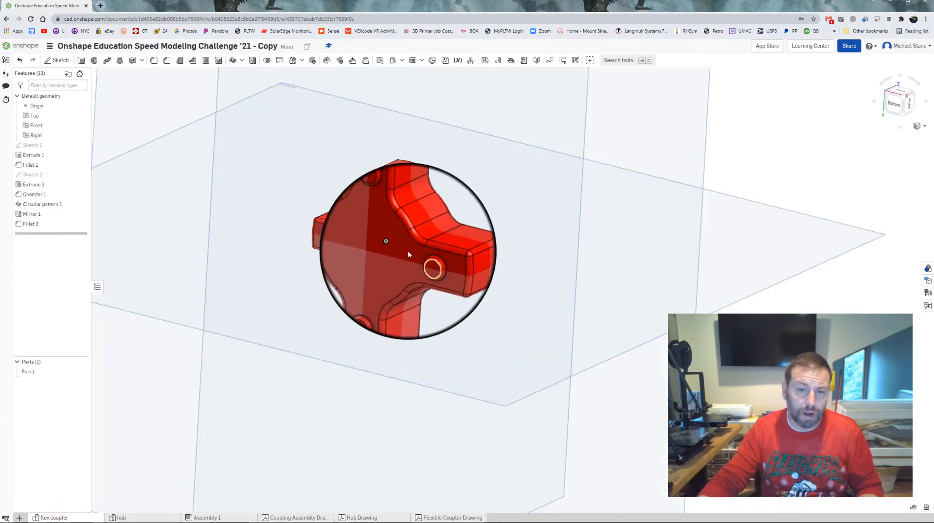
pyautogui.moveTo(407, 255); pyautogui.dragTo(376, 272)
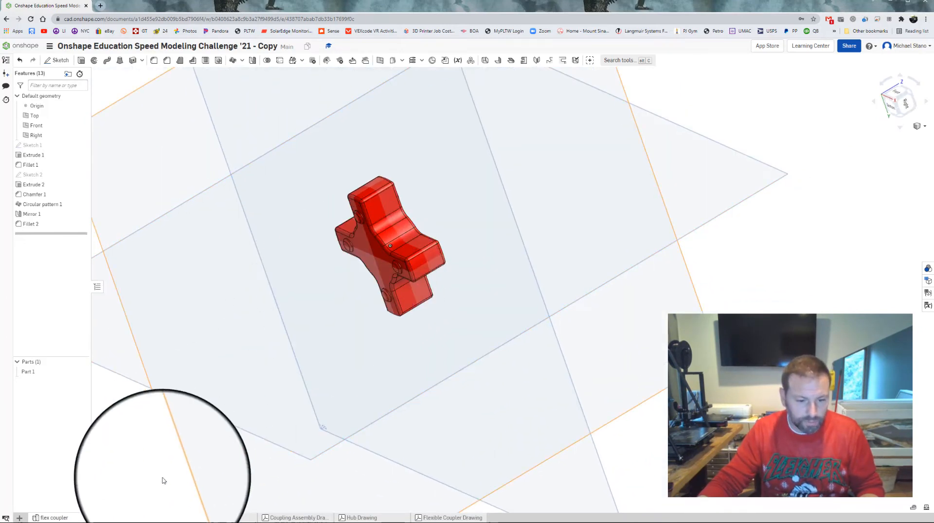
pyautogui.click(19, 518)
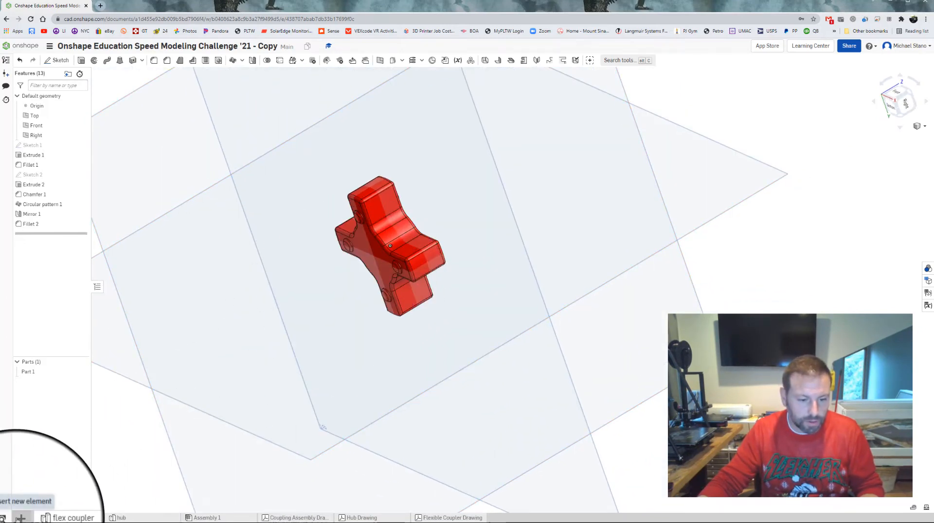
# Insert the red flex spider and two gray hub instances into Assembly 1.
pyautogui.click(205, 517)
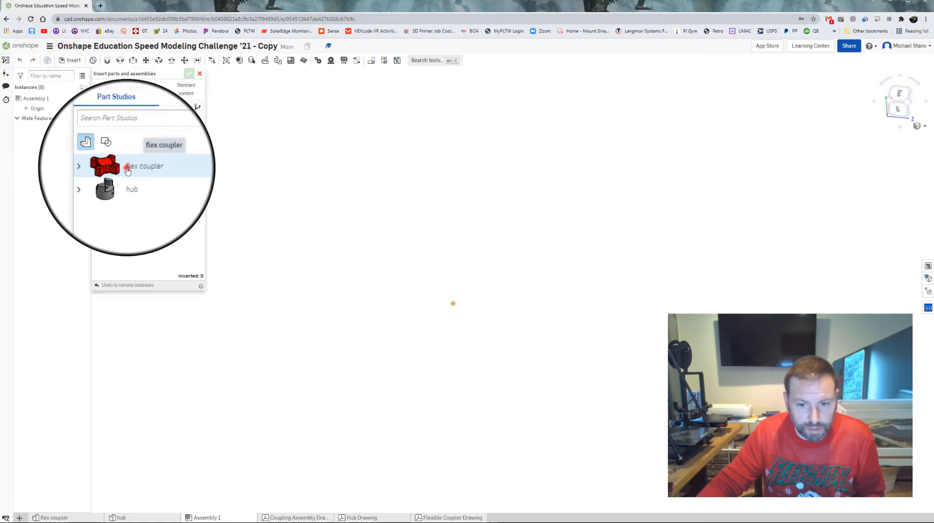
pyautogui.click(144, 165)
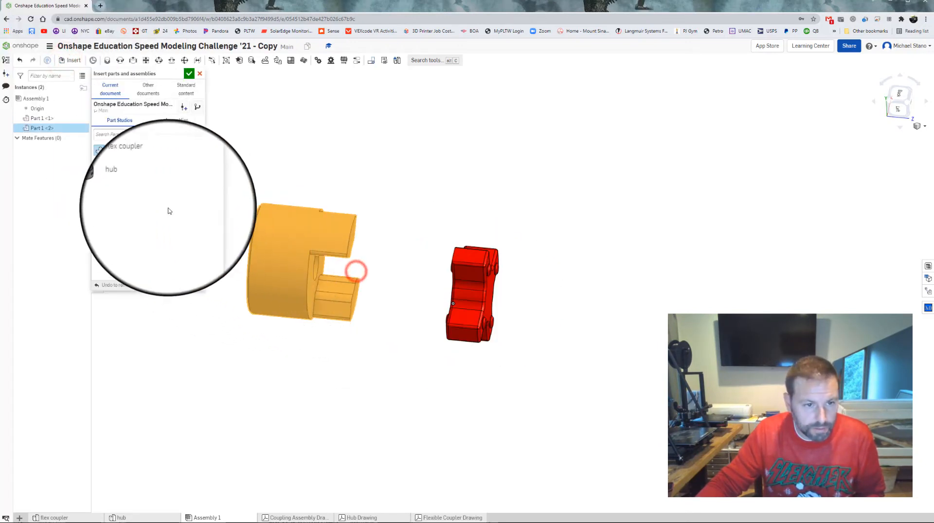
pyautogui.click(129, 182)
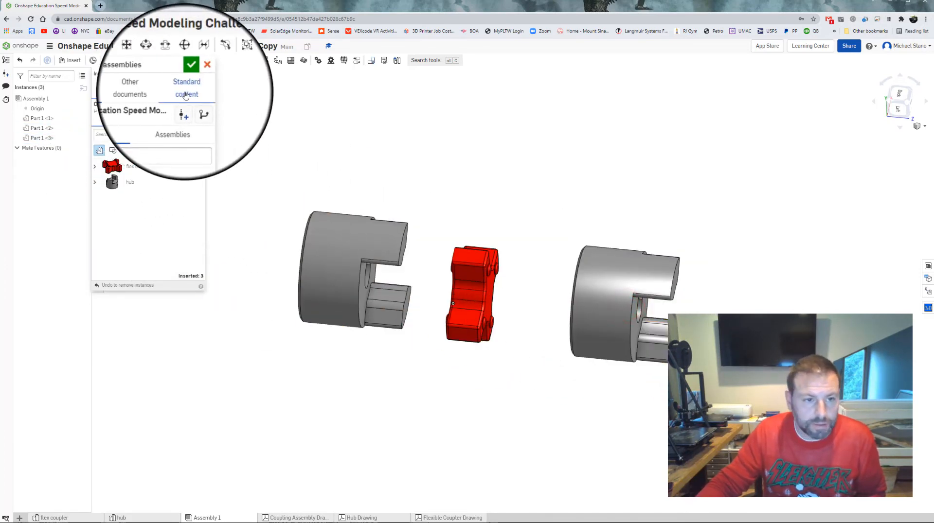
# Insert two ANSI inch 1/4-20 x 0.375 hex socket flat point set screws from Standard content.
pyautogui.click(186, 94)
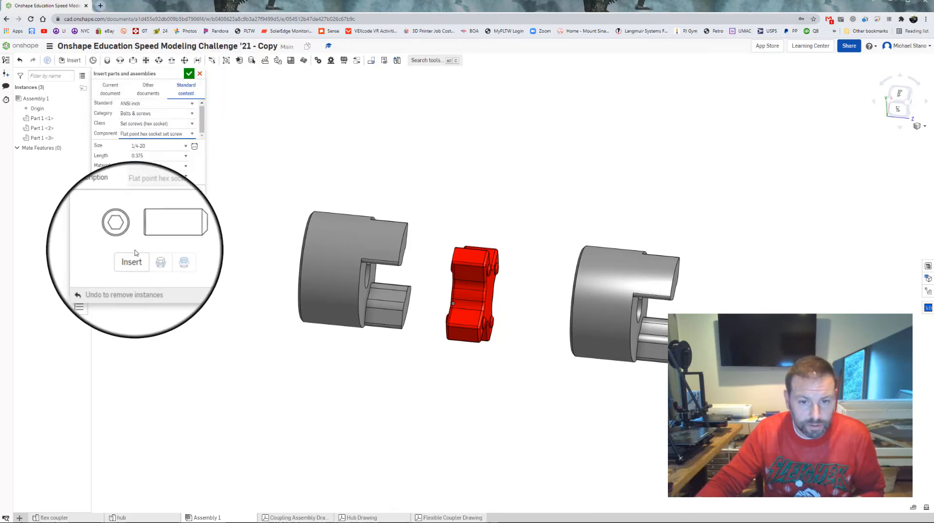
pyautogui.click(132, 262)
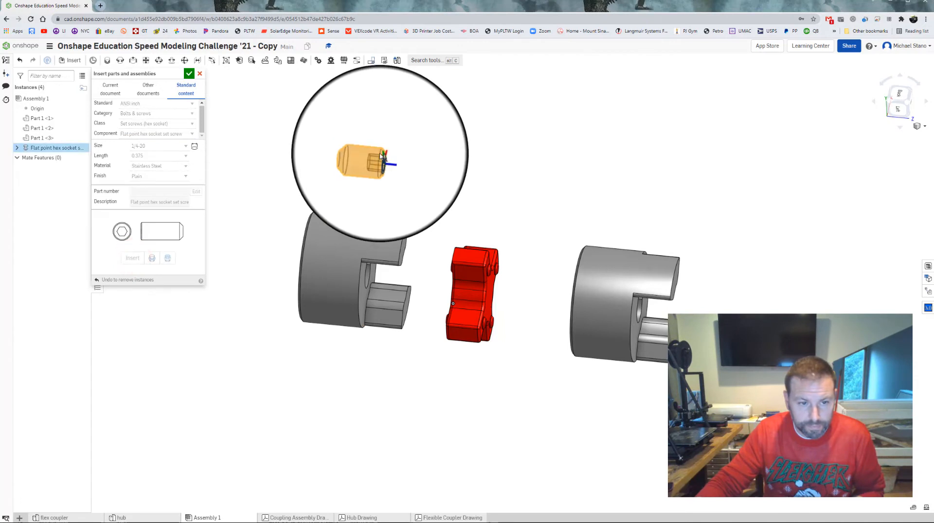
pyautogui.click(132, 258)
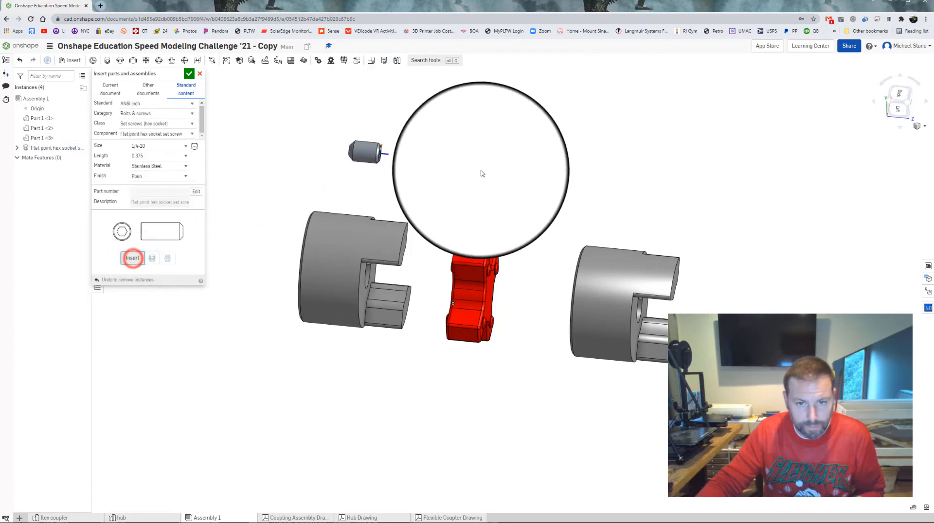
pyautogui.click(132, 257)
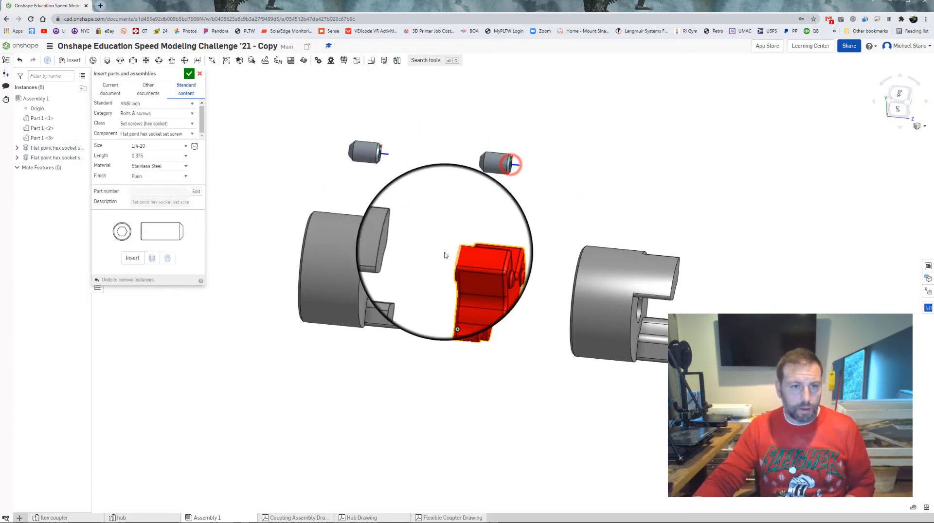
pyautogui.click(189, 73)
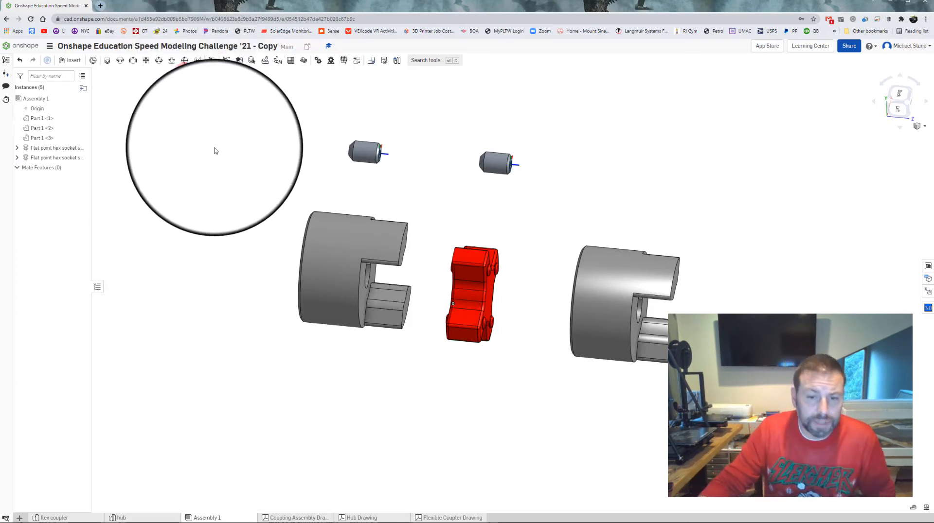
# Cancel the unfinished mate and start a Fastened mate from the first hub instance.
pyautogui.moveTo(214, 151); pyautogui.dragTo(230, 393)
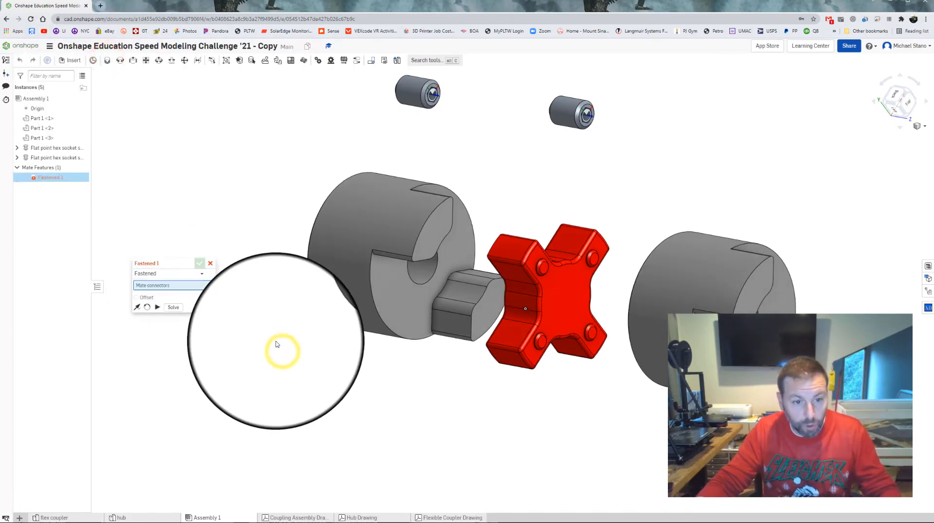
pyautogui.click(210, 264)
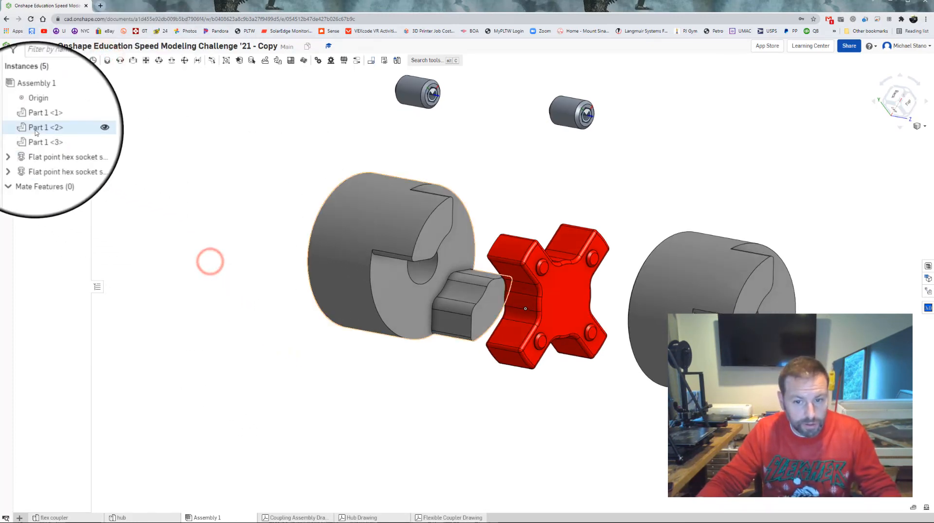
pyautogui.rightClick(45, 127)
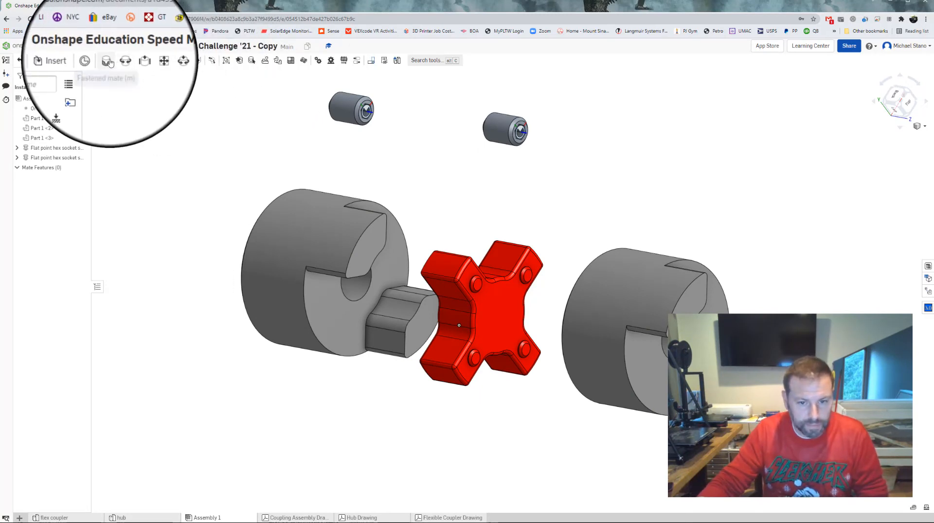
pyautogui.click(107, 61)
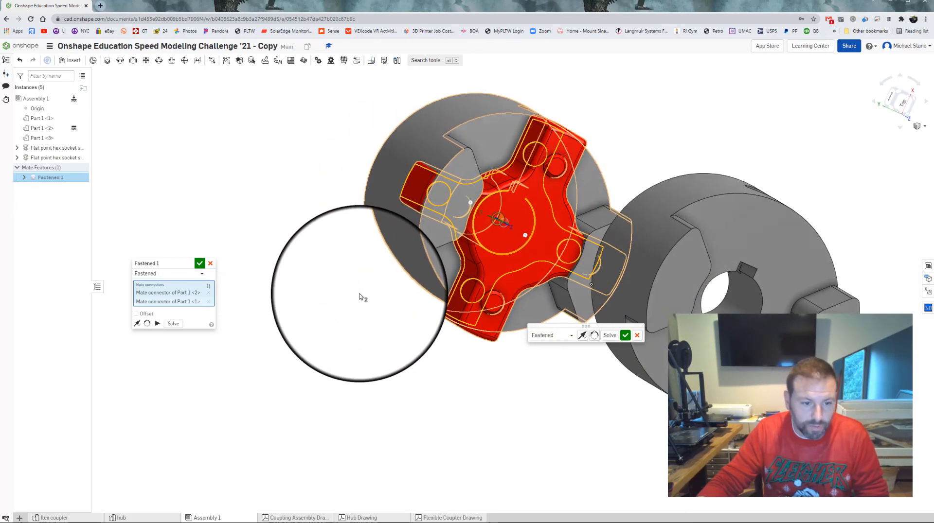
# Fasten the hub to the spider with Z offset -.030 in, rotated 45° about Z.
pyautogui.click(136, 315)
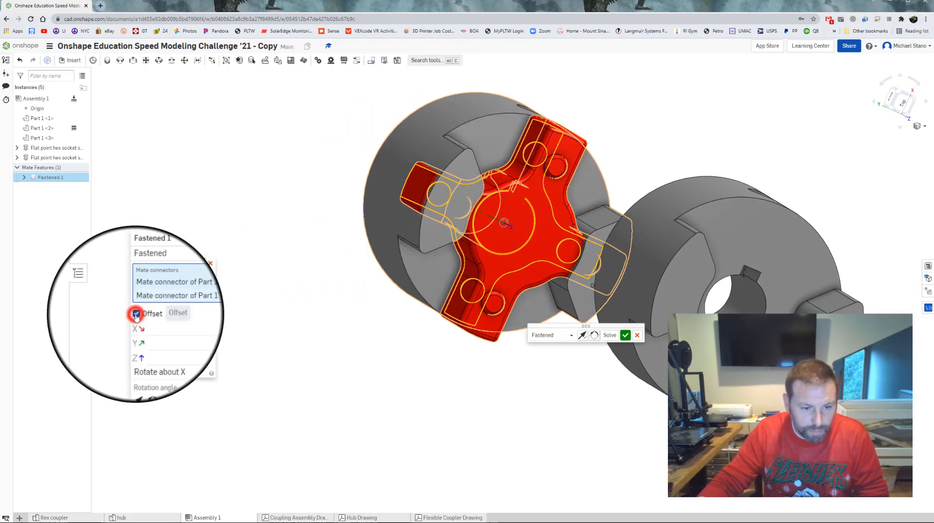
pyautogui.click(136, 314)
pyautogui.write('45')
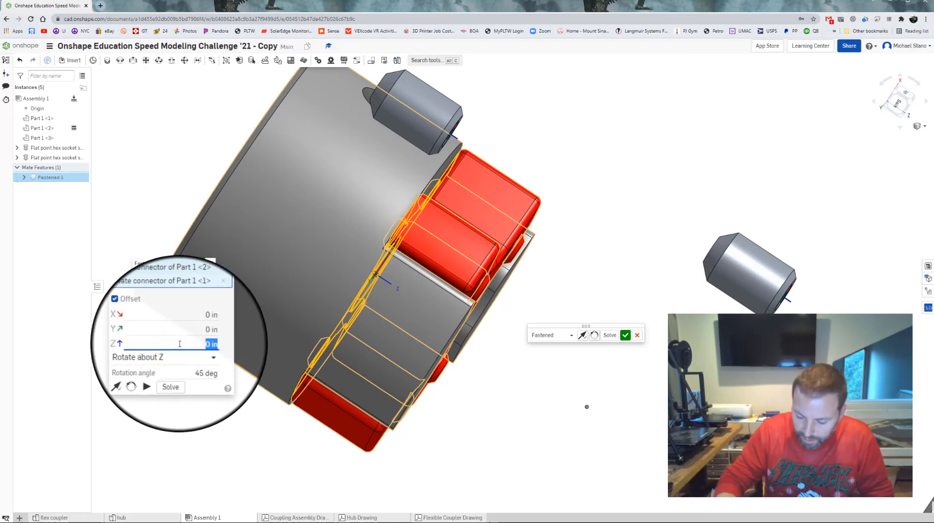
pyautogui.write('-.030')
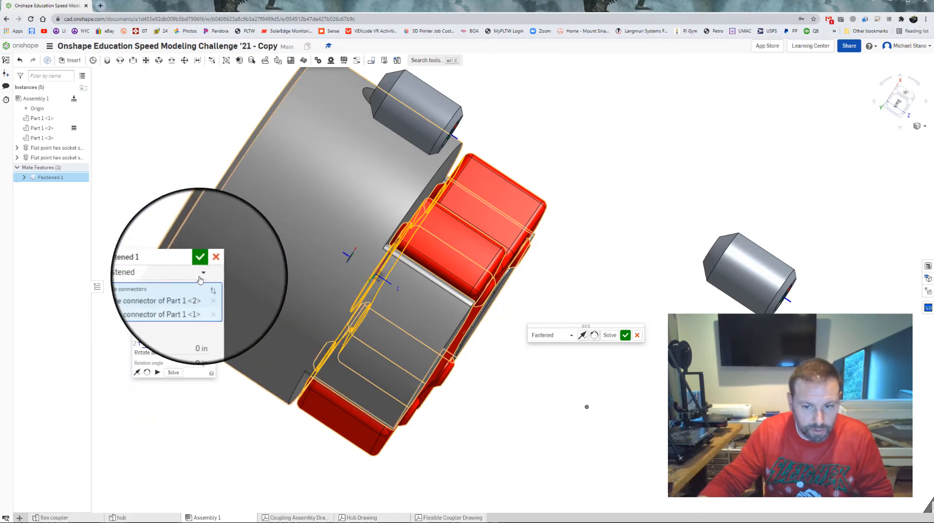
pyautogui.click(200, 257)
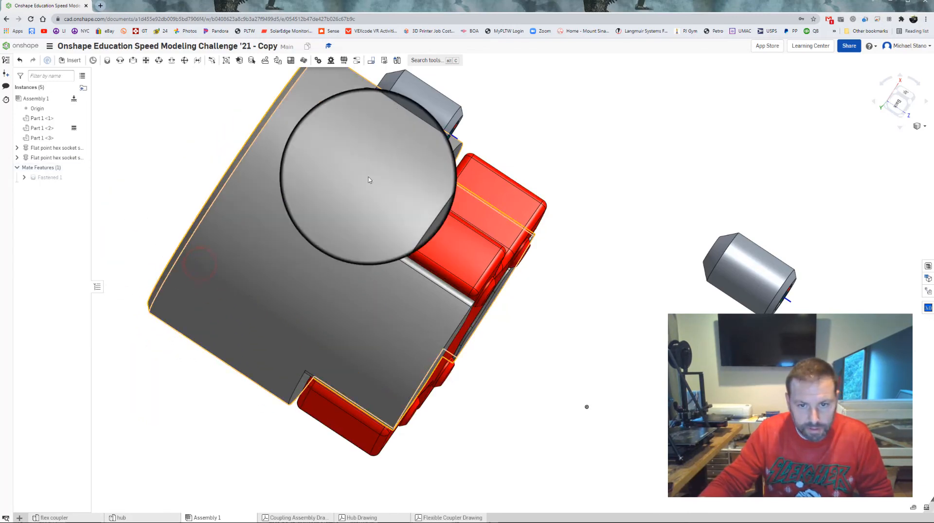
# Fasten the second hub to the spider rotated 45° about Z with Z offset .030 in.
pyautogui.moveTo(368, 180); pyautogui.dragTo(426, 289)
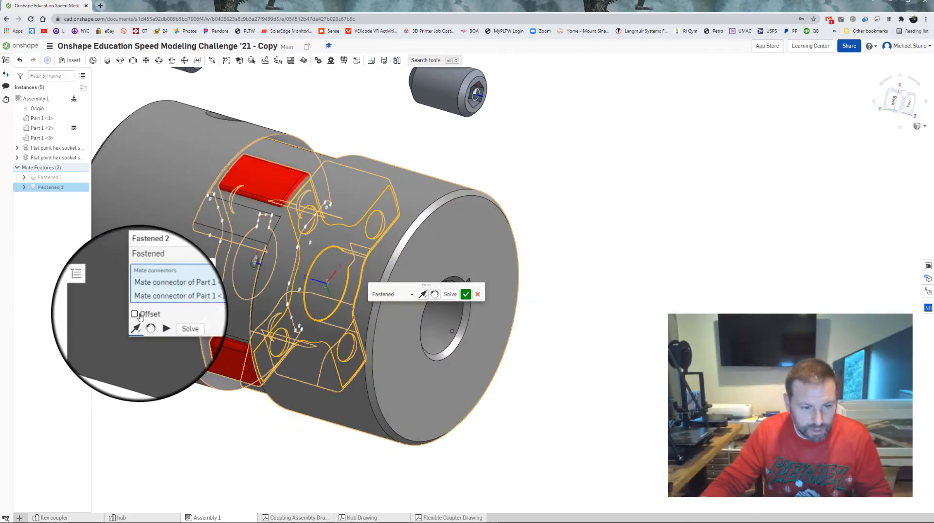
pyautogui.click(134, 314)
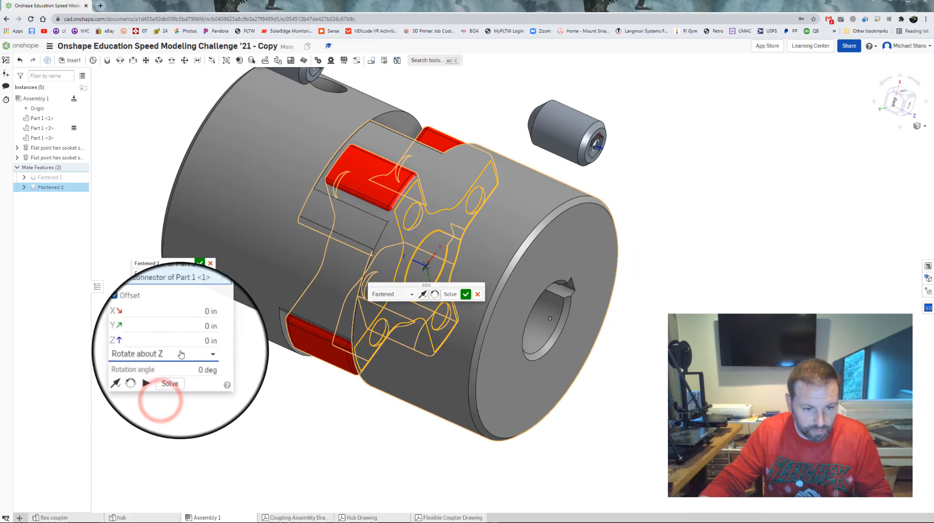
pyautogui.write('45')
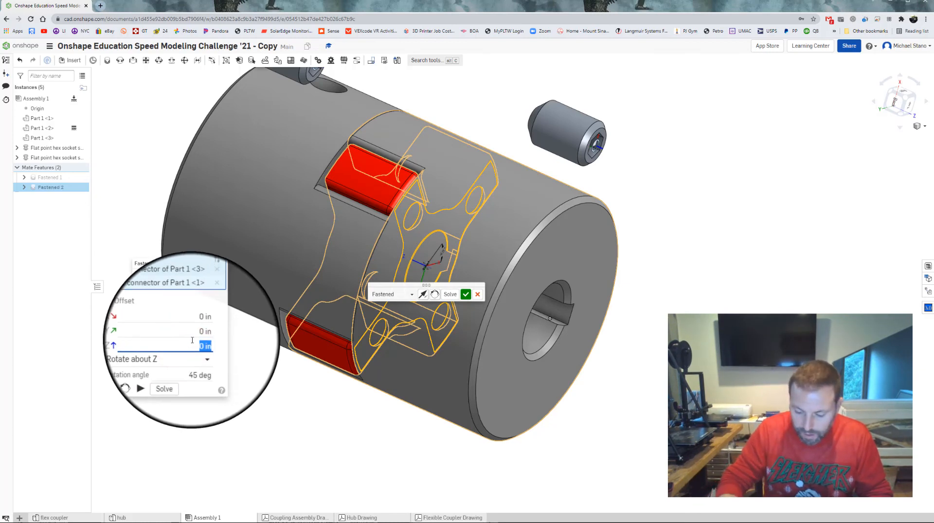
pyautogui.write('.030')
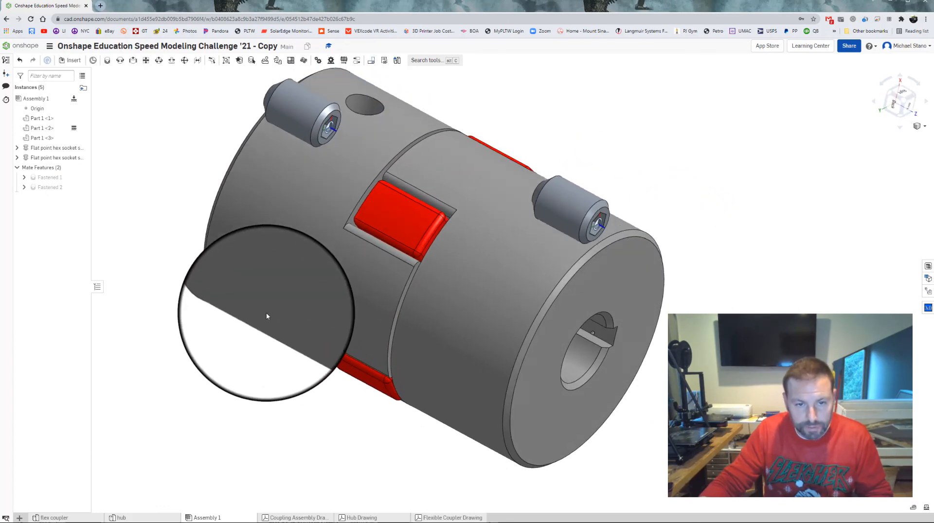
# Create Fastened 3 and Fastened 4 seating each set screw in its hub's tapped hole.
pyautogui.moveTo(267, 316); pyautogui.dragTo(235, 212)
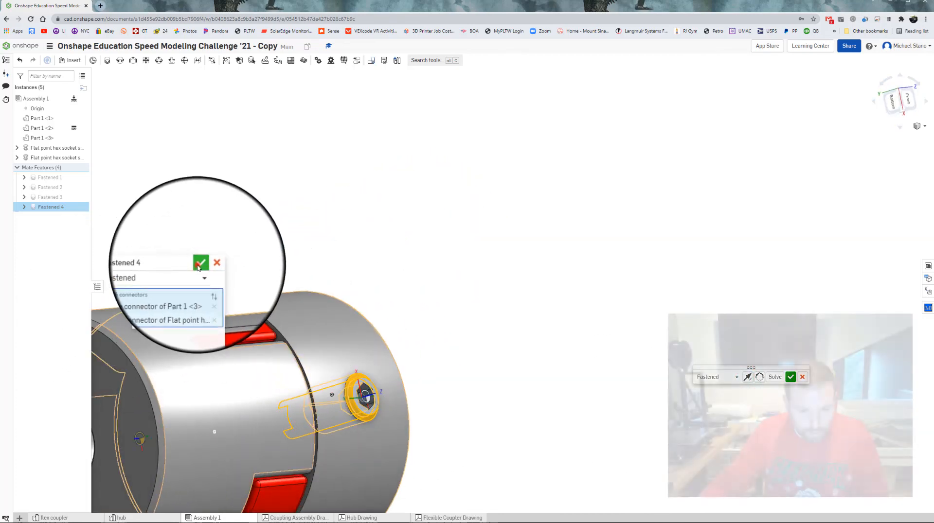
pyautogui.click(200, 262)
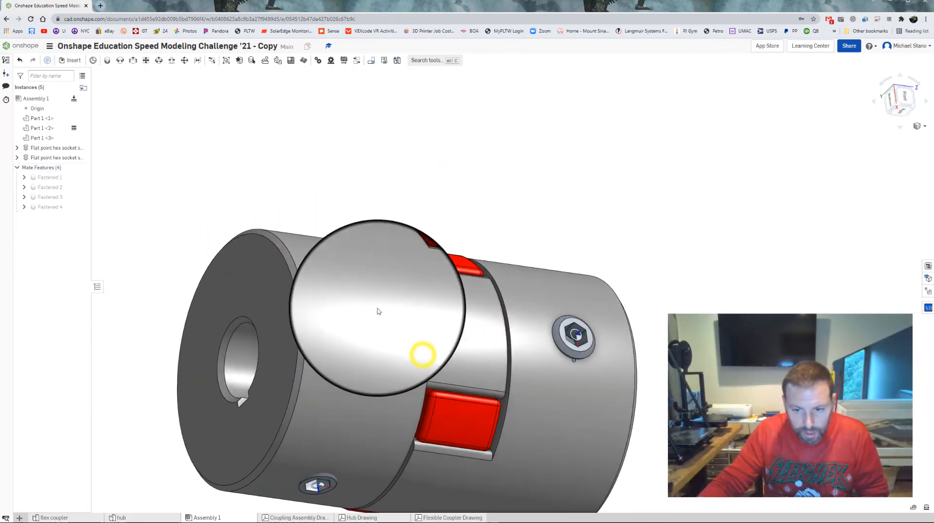